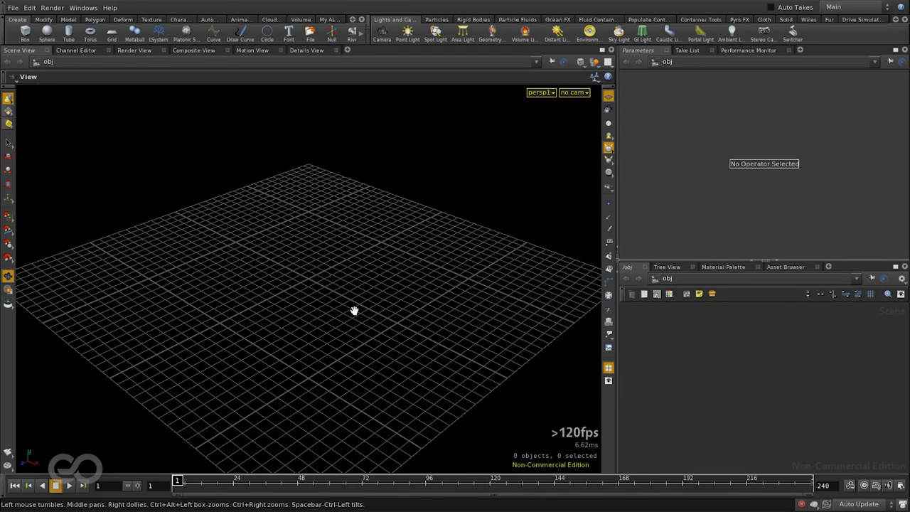
mouse_move(350, 317)
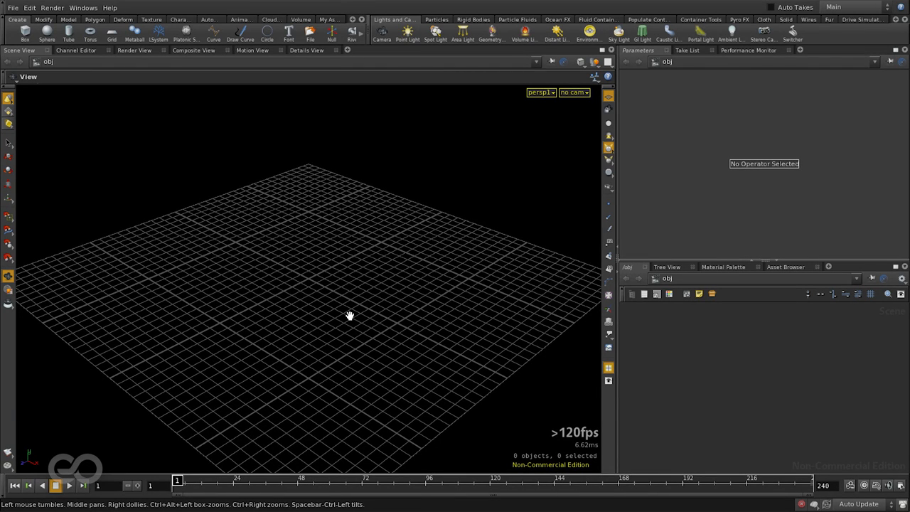
mouse_move(349, 312)
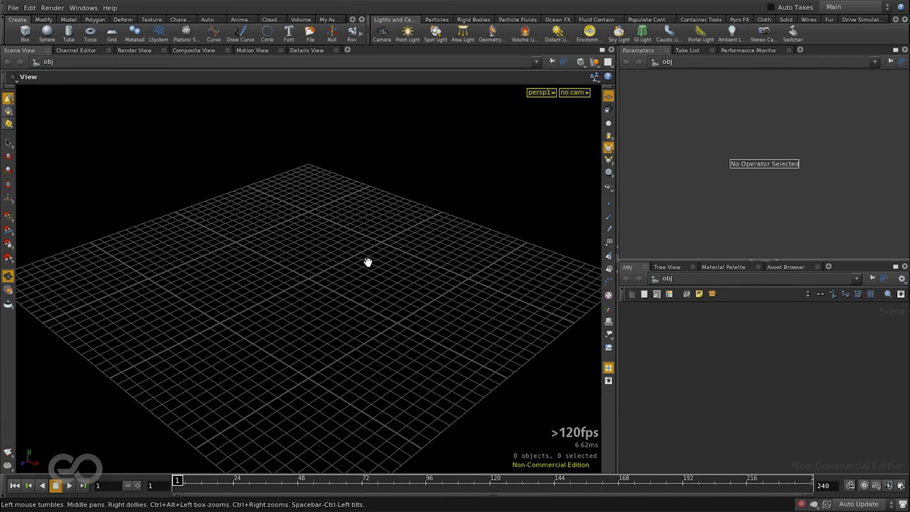
mouse_move(136, 154)
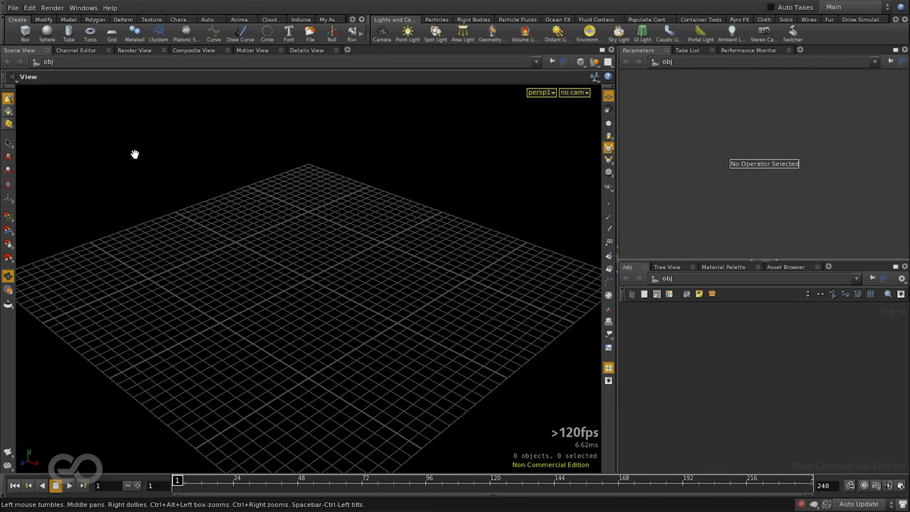
mouse_move(112, 34)
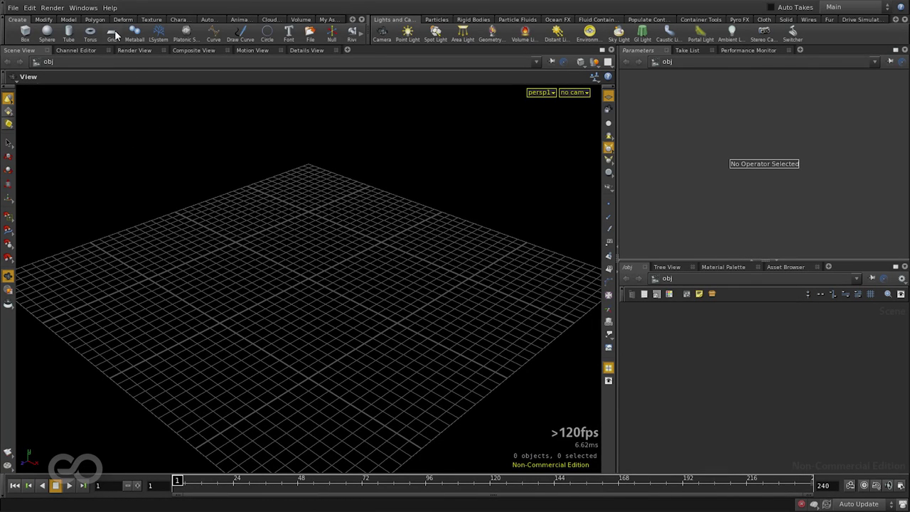
- Place a flat grid from the Create shelf and name its object node Table
click(111, 34)
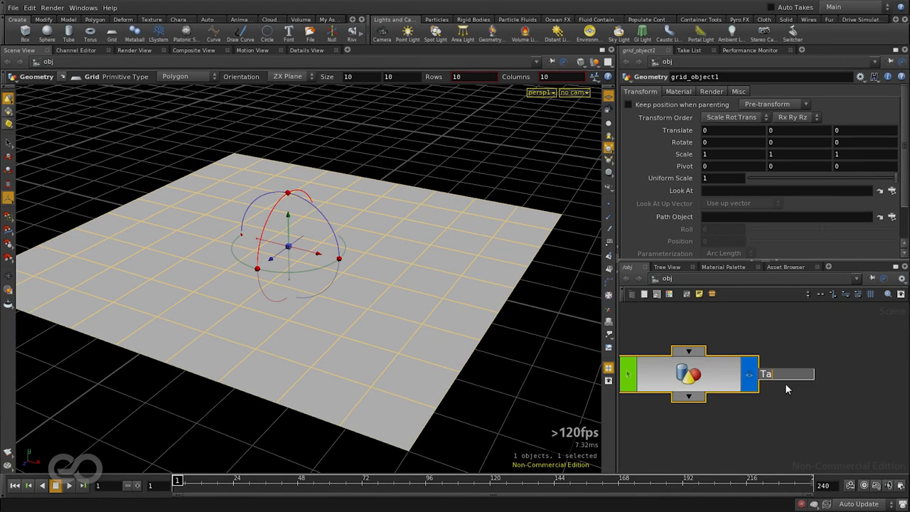
text(Table)
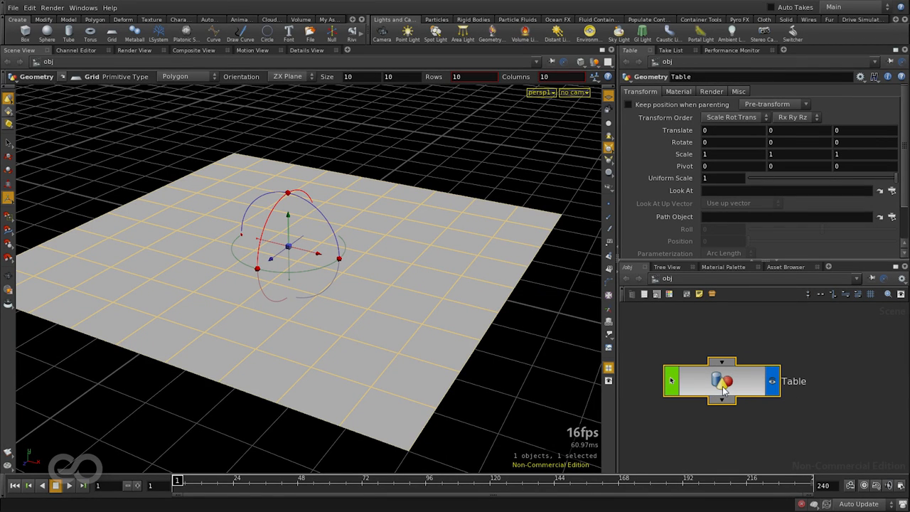
mouse_move(733, 391)
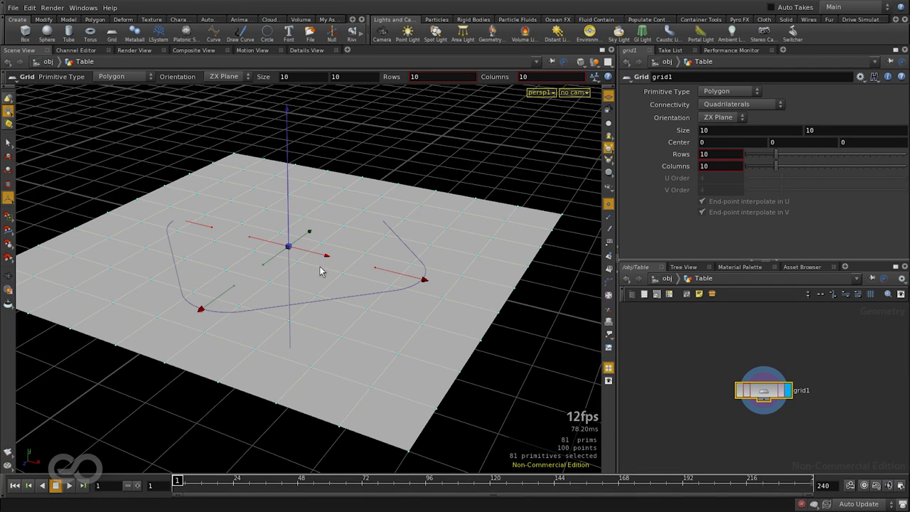
mouse_move(739, 115)
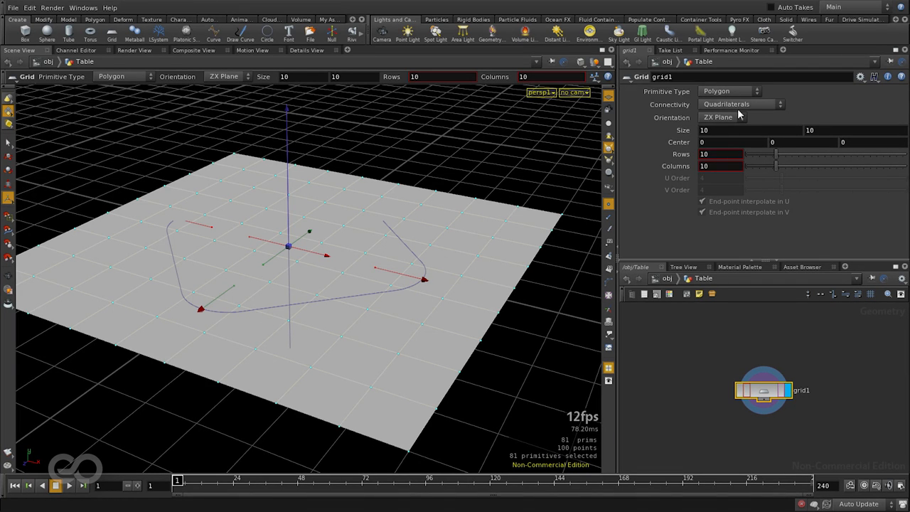
mouse_move(719, 179)
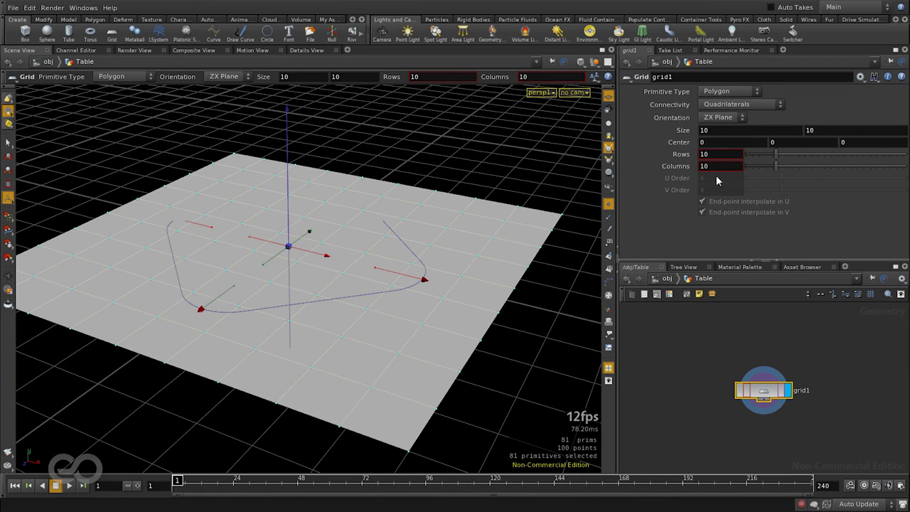
mouse_move(725, 182)
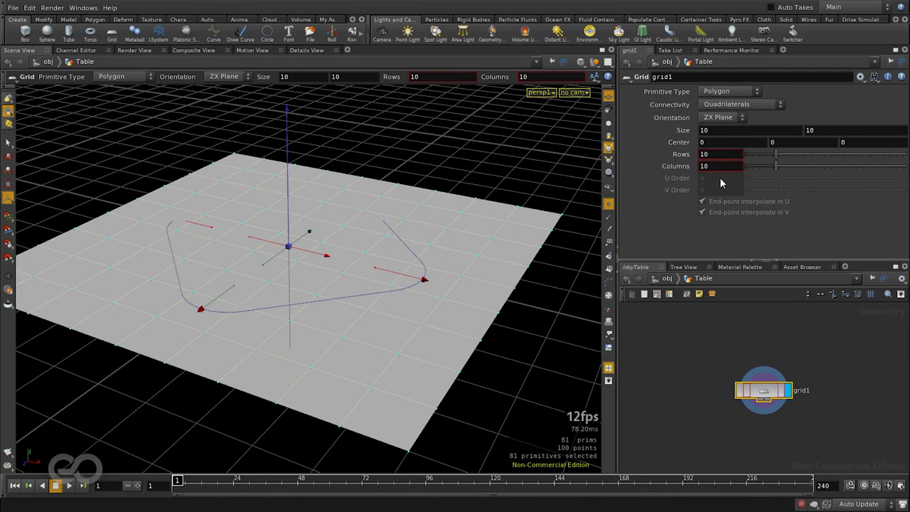
mouse_move(758, 102)
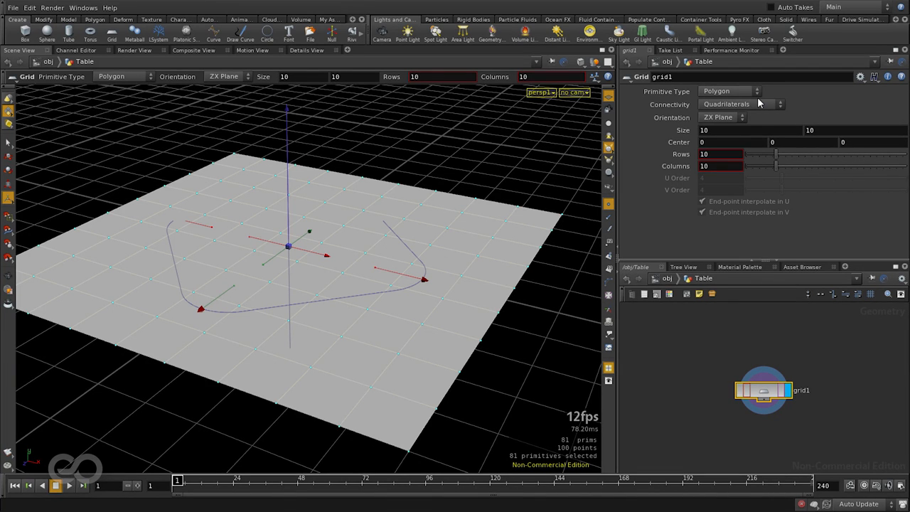
mouse_move(890, 88)
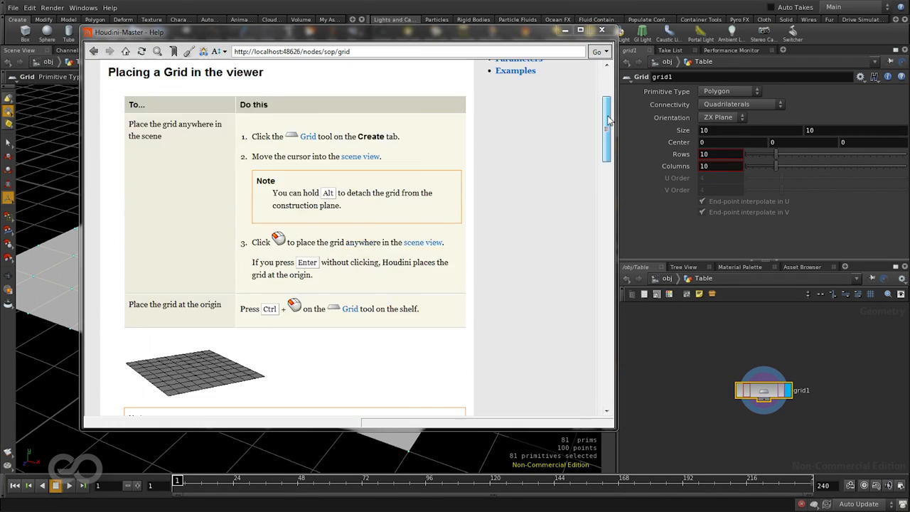
scroll(down, 3)
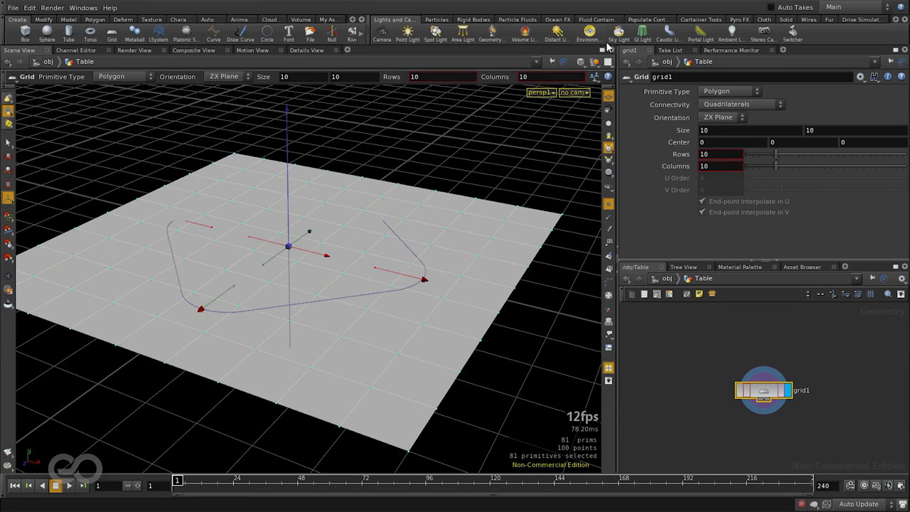
- Size the grid 10 by 5 with 2 rows and 2 columns, a single quad
click(810, 131)
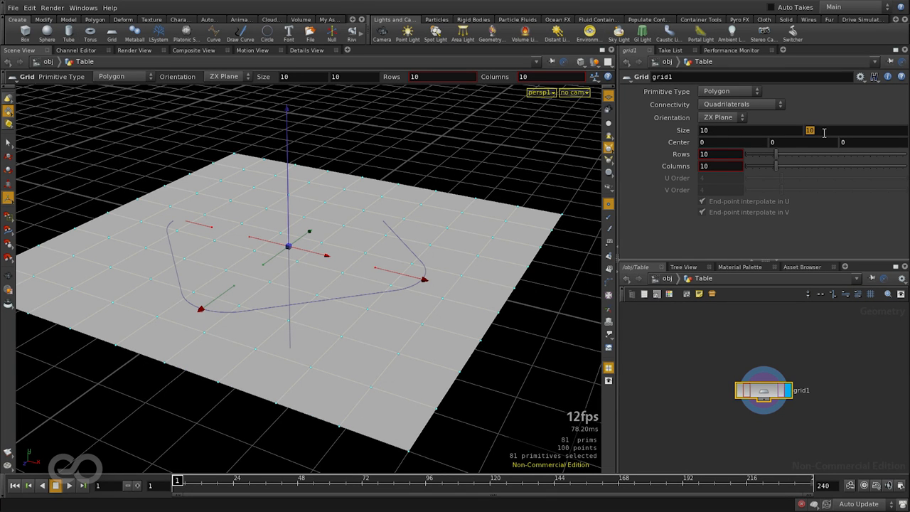
text(5)
click(720, 165)
text(2)
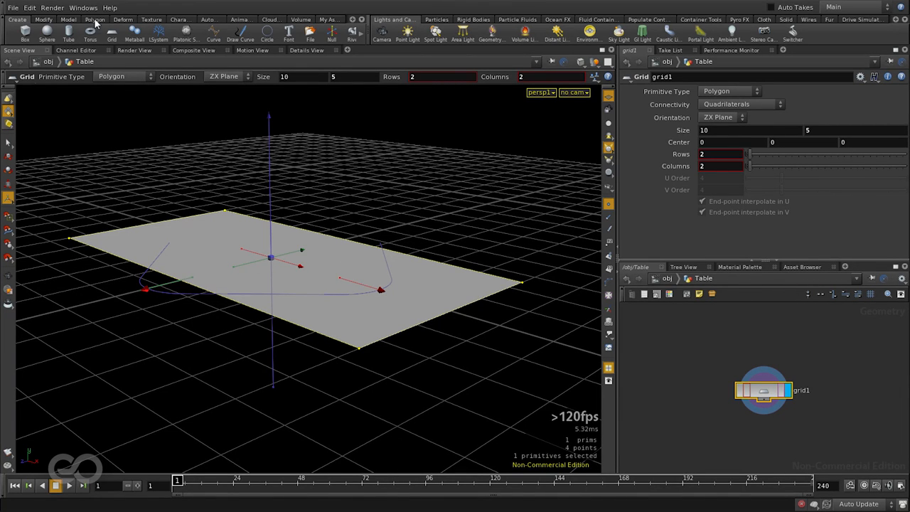
click(68, 13)
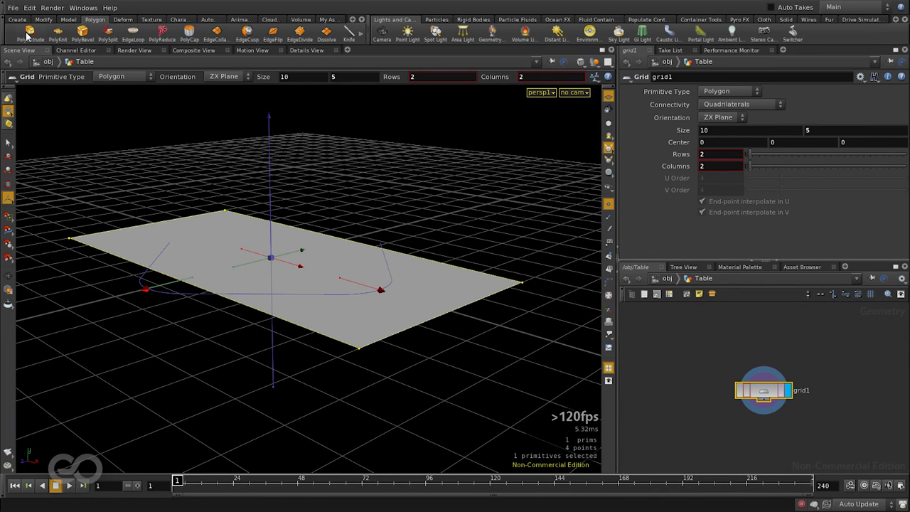
mouse_move(127, 34)
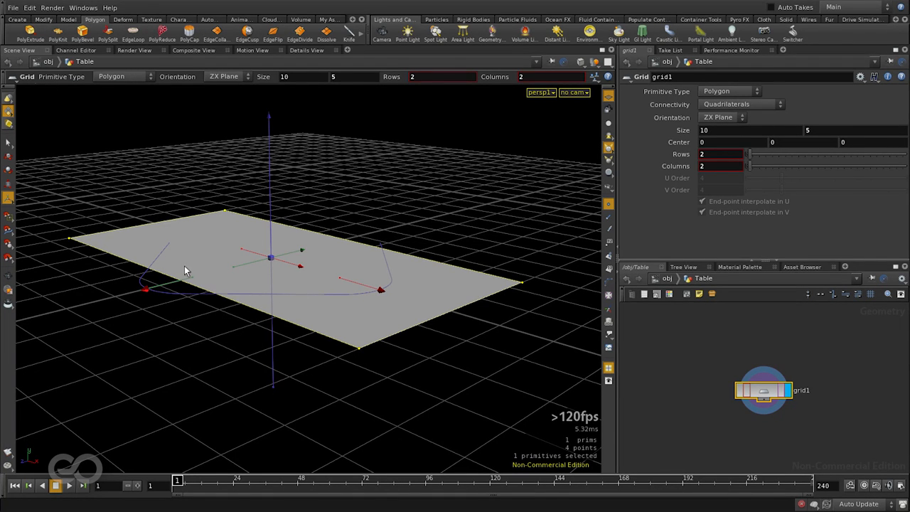
- Switch selection to primitives and start PolyExtrude on the rectangle face
click(7, 97)
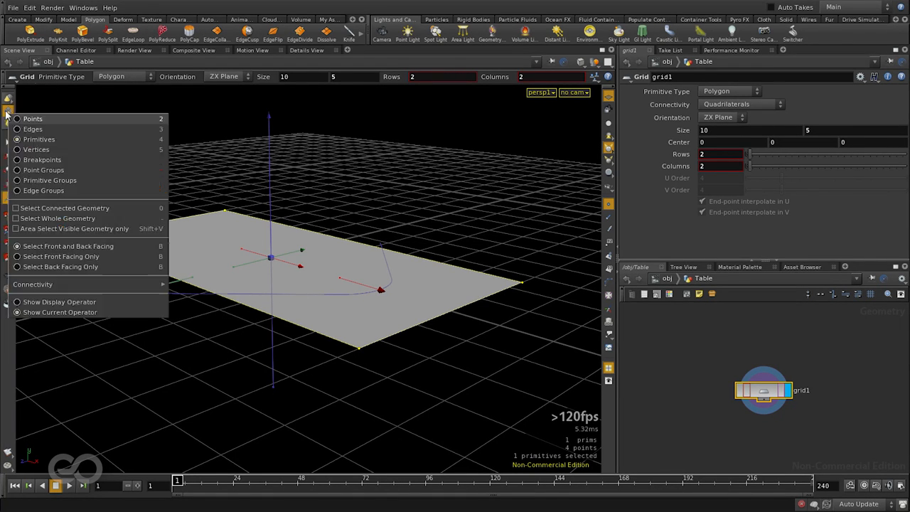
click(17, 139)
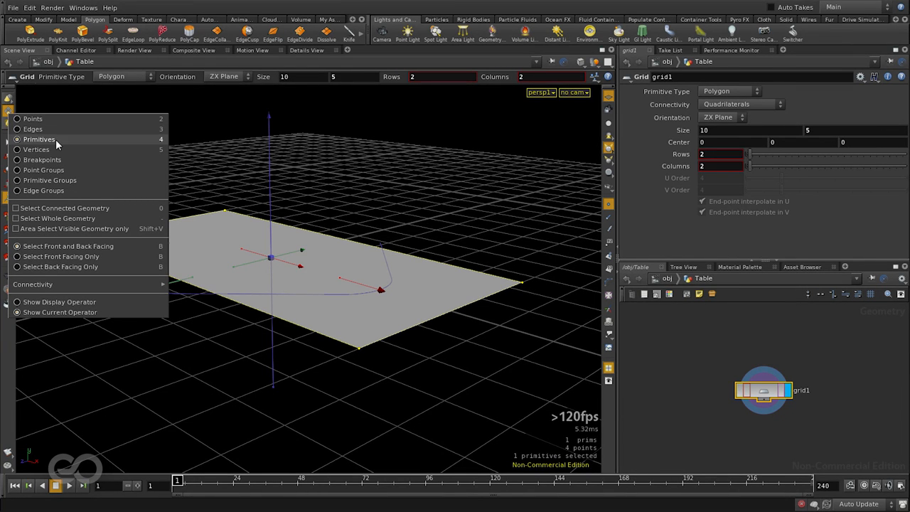
click(221, 247)
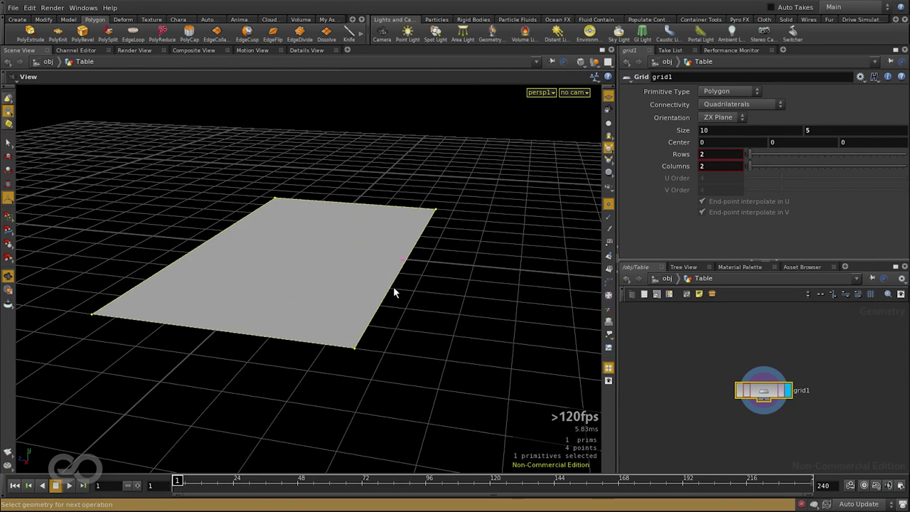
mouse_move(256, 277)
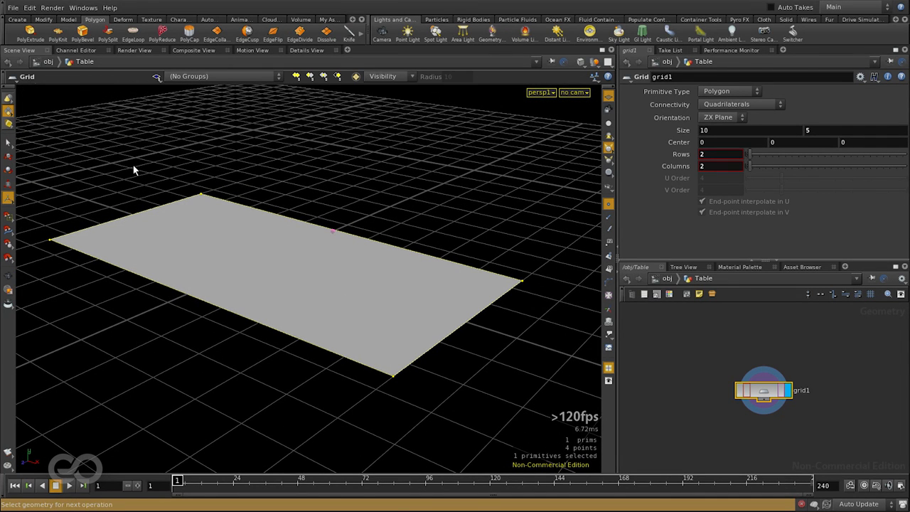
- Create polyextrude1 and pull the face up into a 0.25-thick slab
click(25, 30)
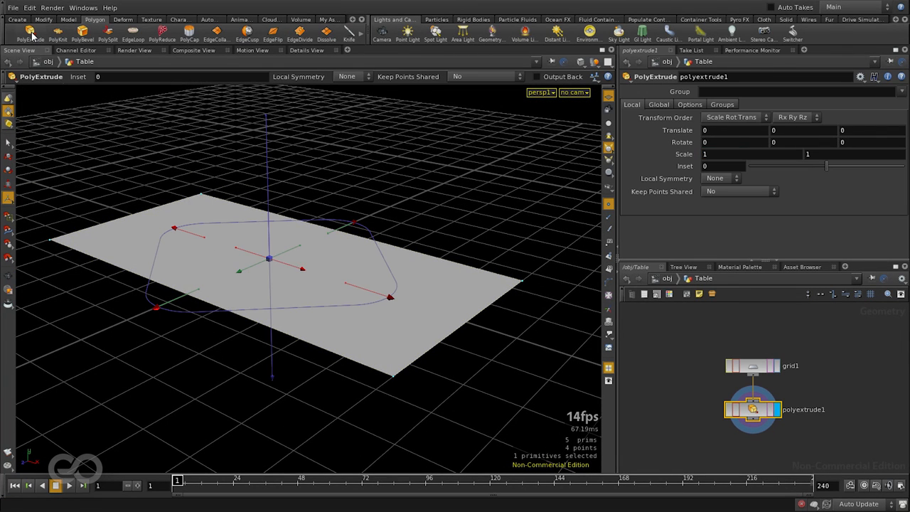
mouse_move(236, 358)
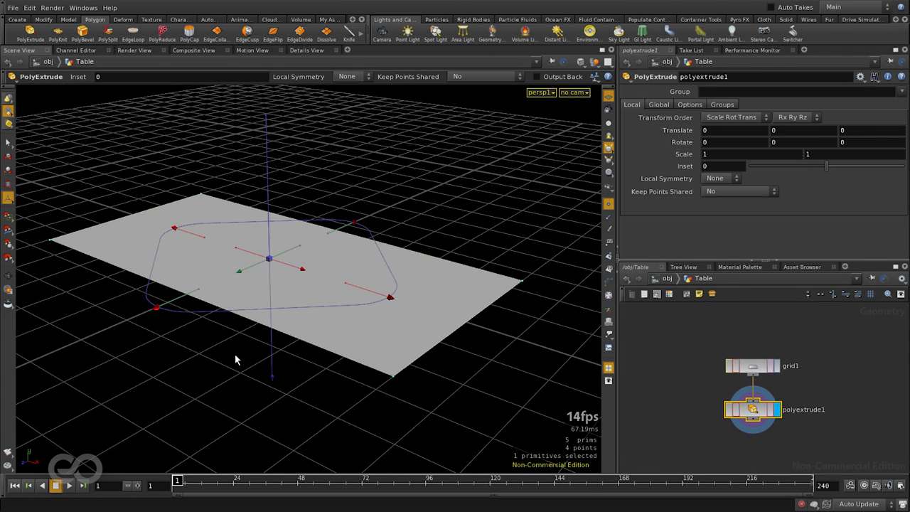
mouse_move(270, 178)
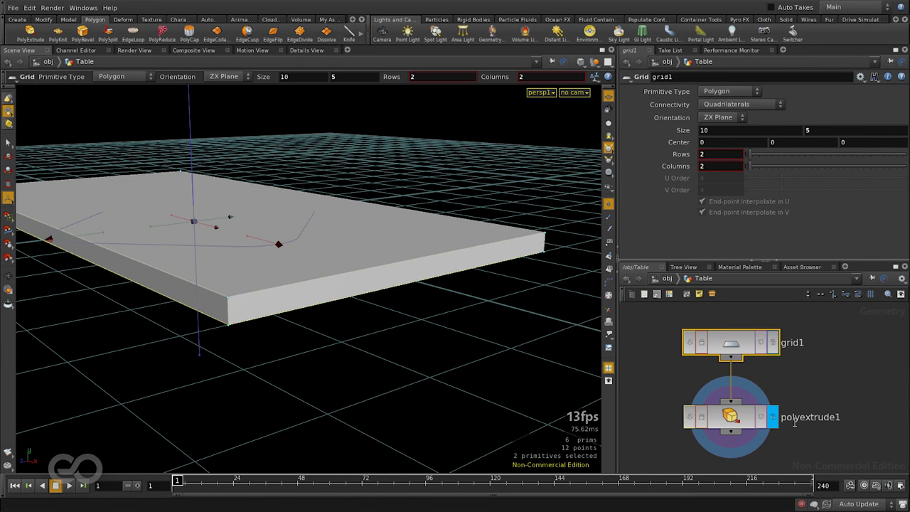
click(730, 417)
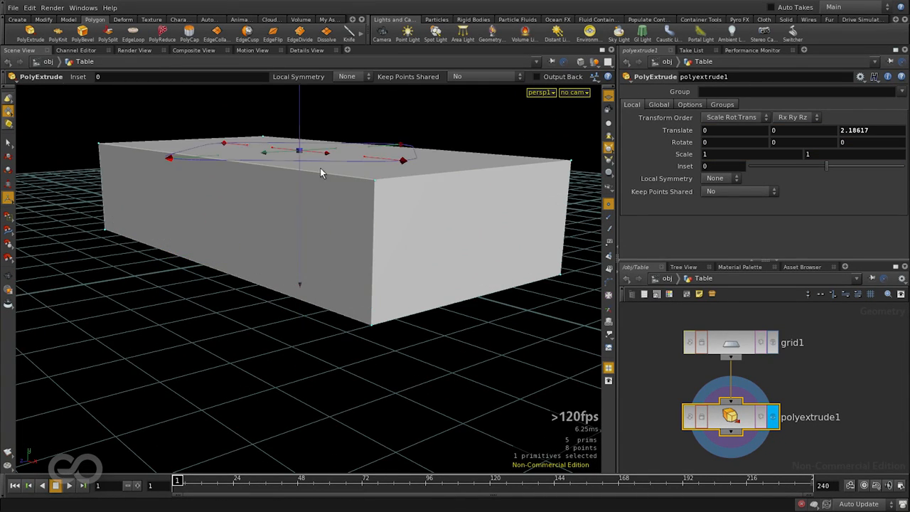
drag(320, 174, 224, 319)
text(0.25)
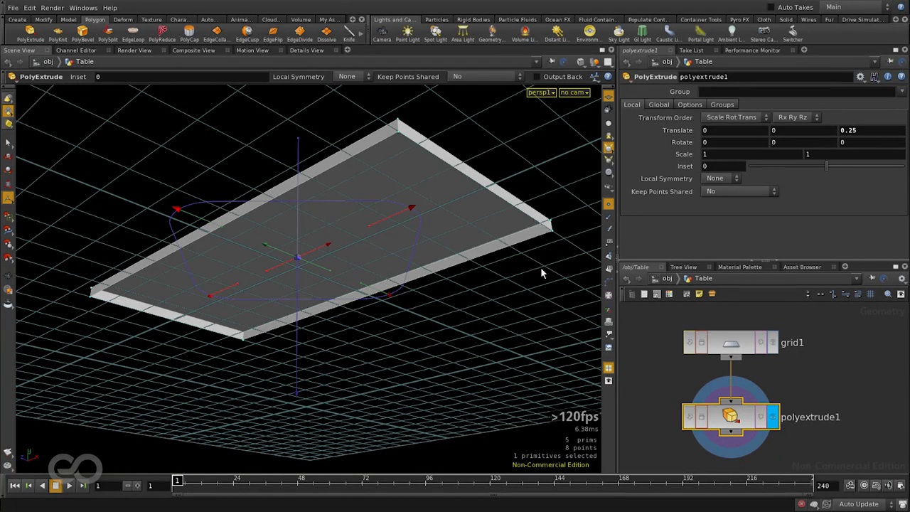
mouse_move(221, 254)
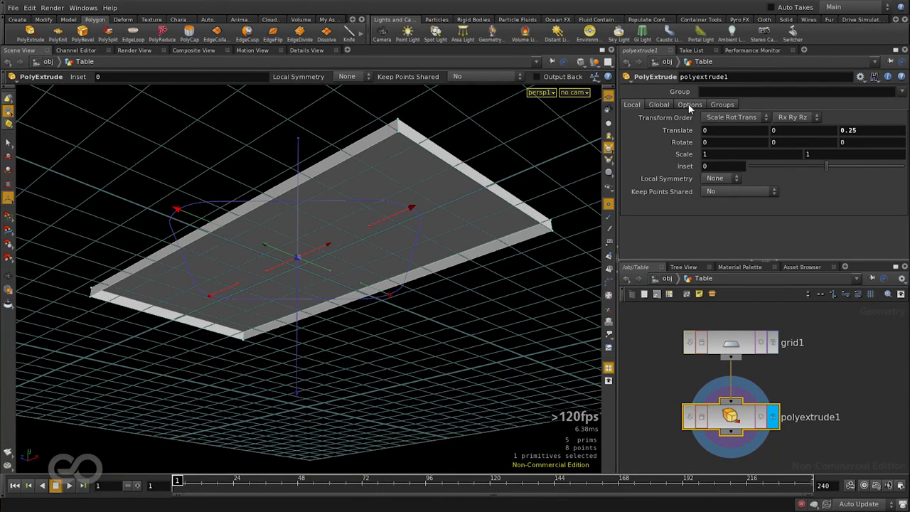
- Enable Output Back and keep Output Front on so the slab is closed
click(689, 105)
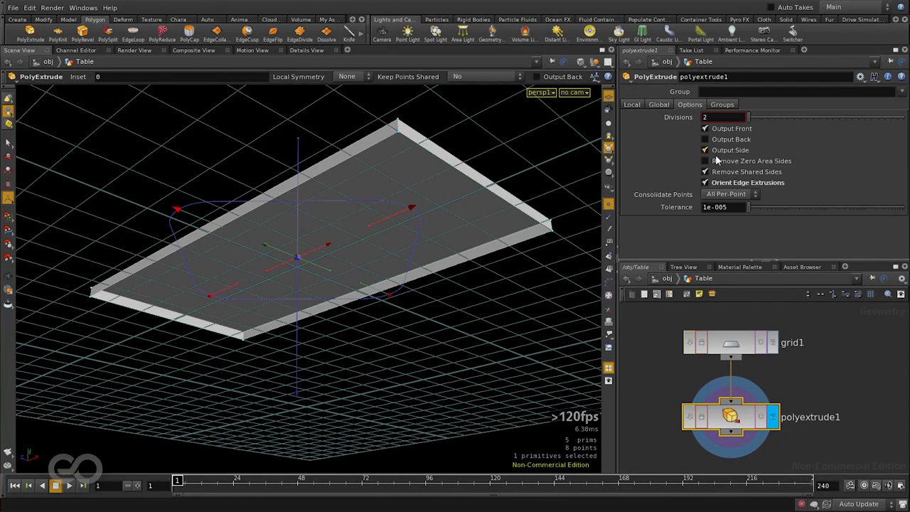
click(705, 151)
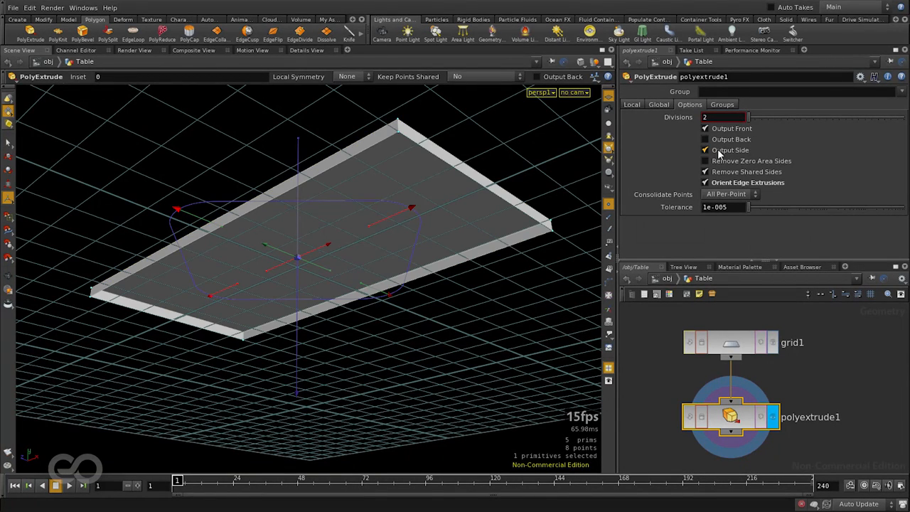
click(705, 128)
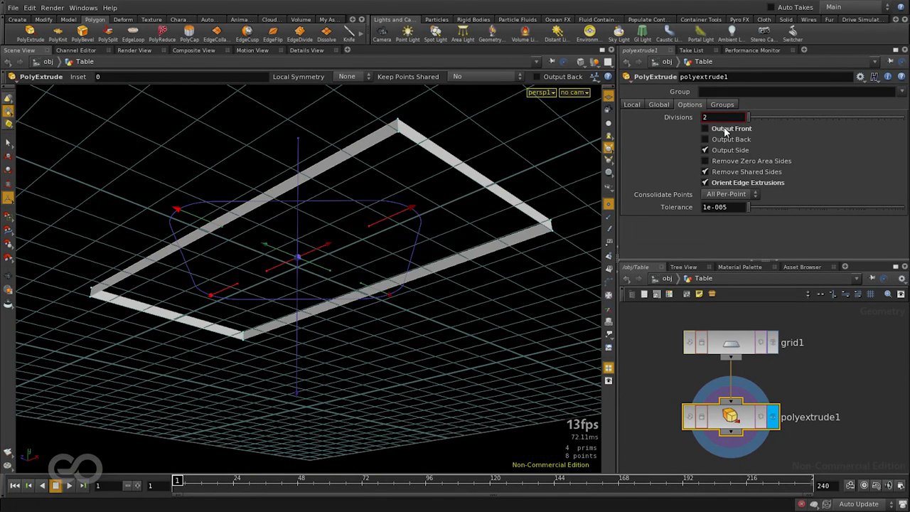
click(706, 128)
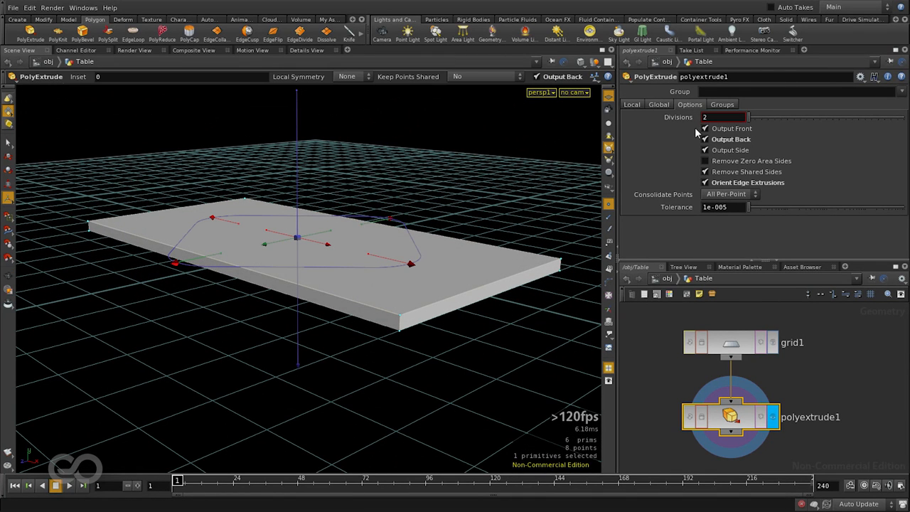
- Enable Create Output Groups for extrudeFront, extrudeBack and extrudeSide
click(722, 105)
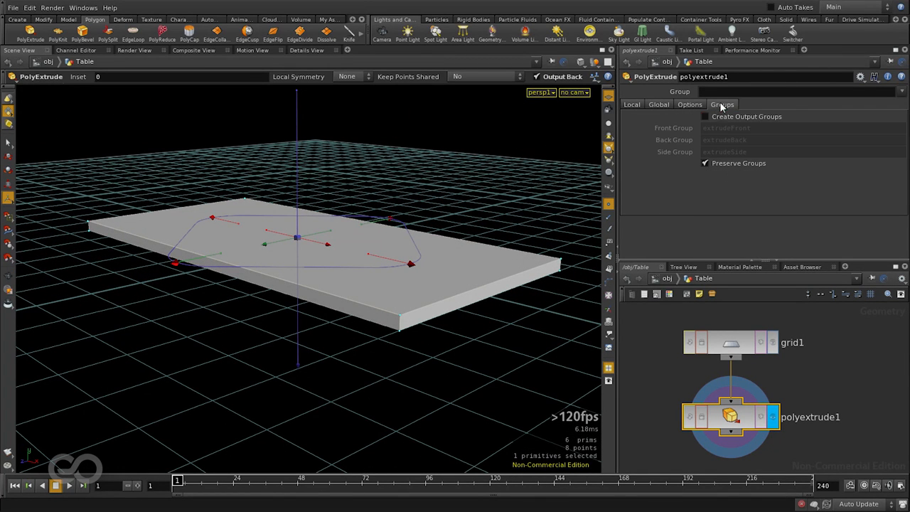
mouse_move(706, 120)
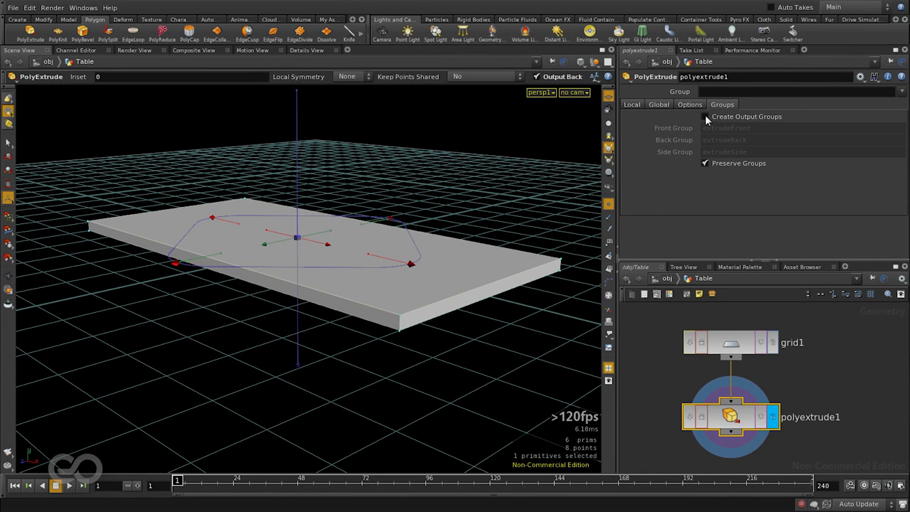
click(703, 116)
text(Grid)
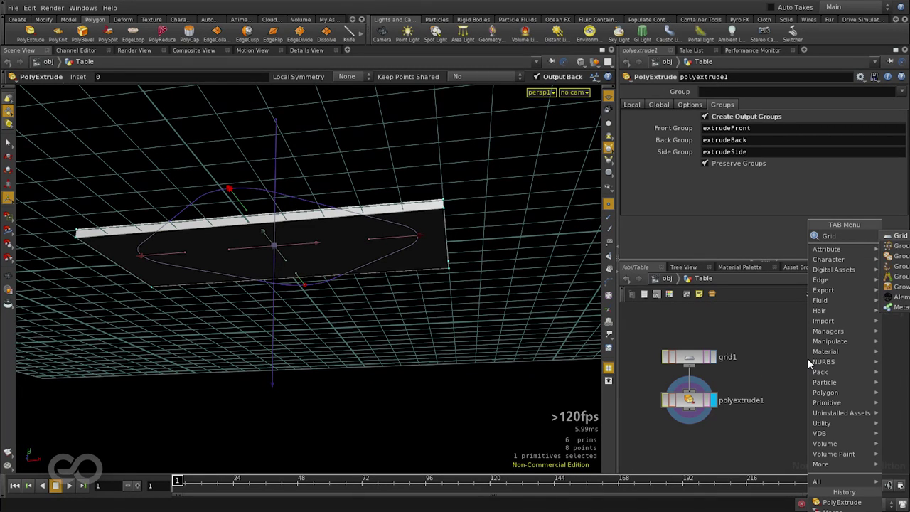
mouse_move(890, 242)
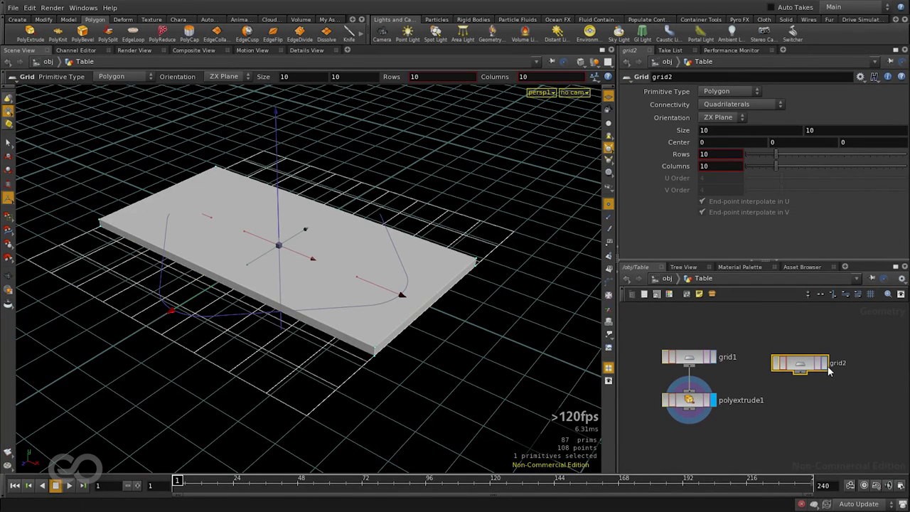
- Display grid2 and make it a 1 by 1 plane with 2 rows and 2 columns
click(799, 363)
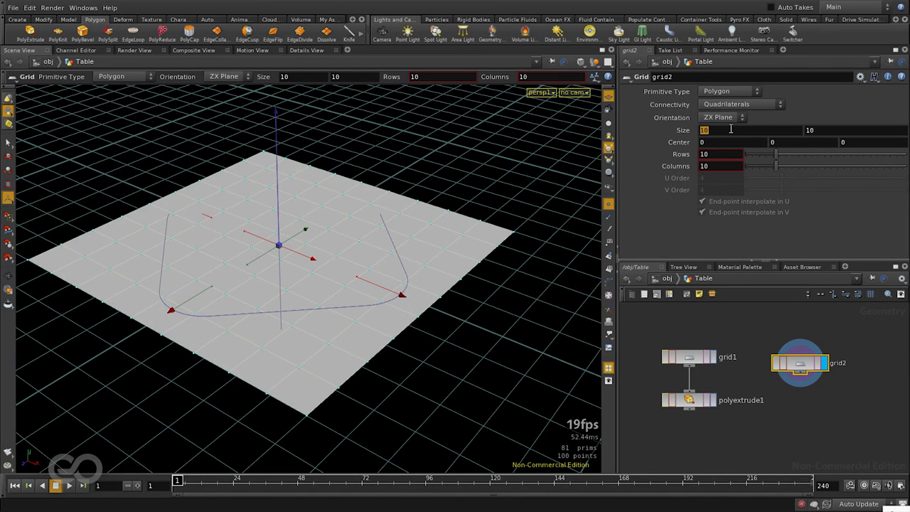
text(1)
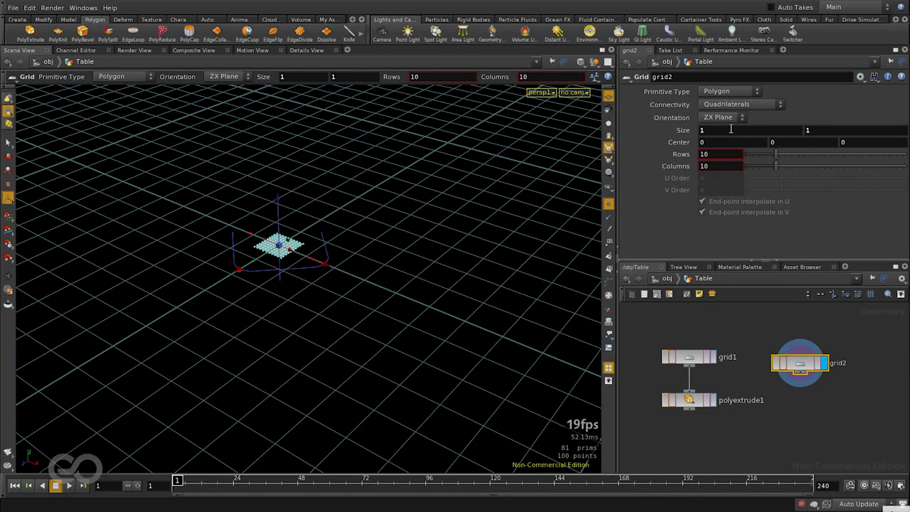
click(717, 154)
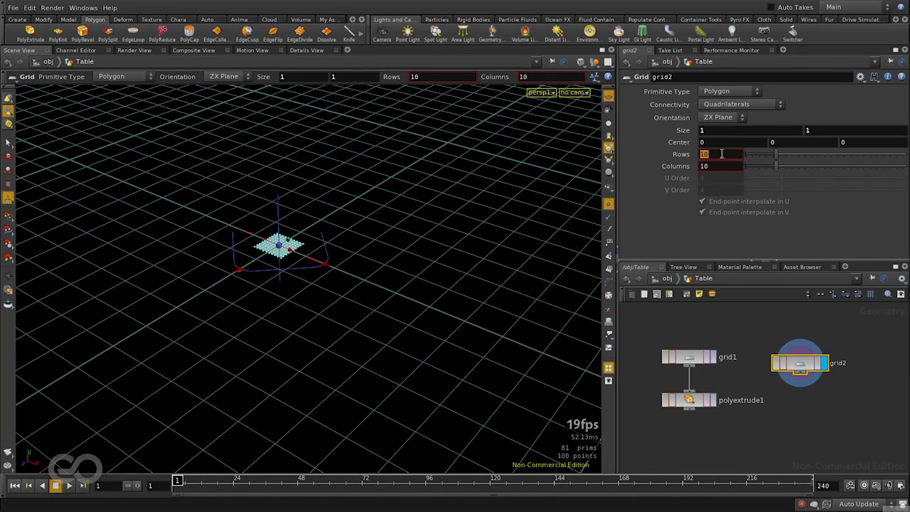
text(2)
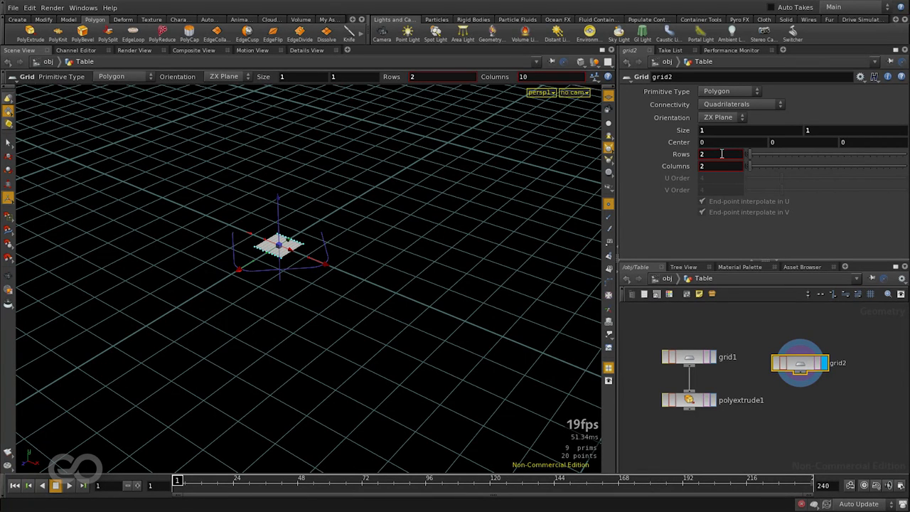
text(2)
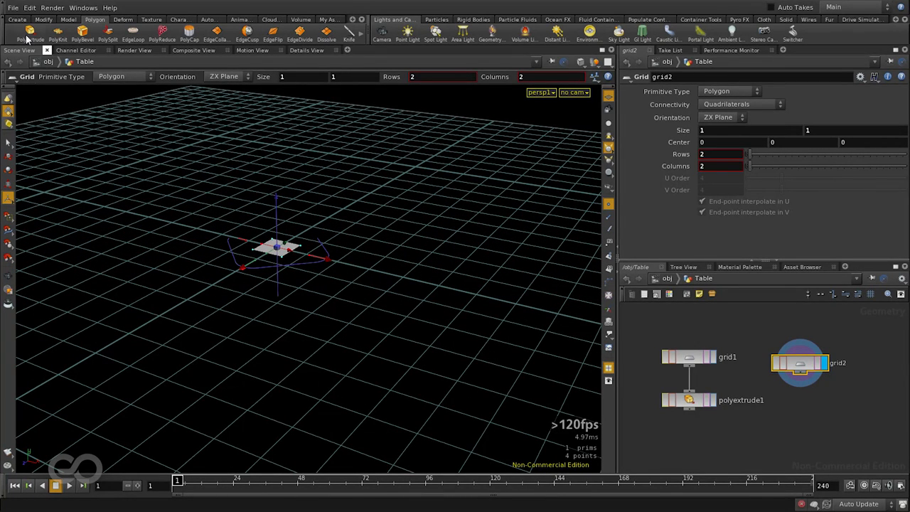
- PolyExtrude the small square into a tall tapering leg column
click(29, 31)
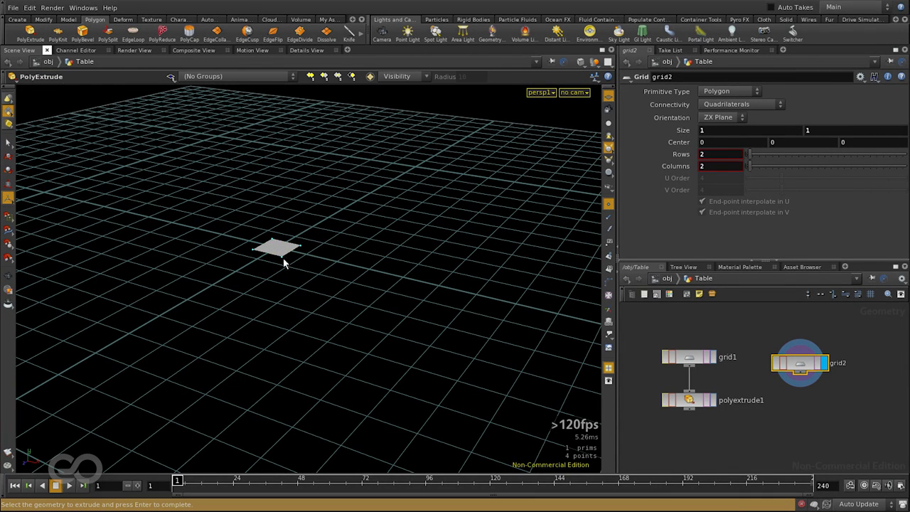
click(276, 249)
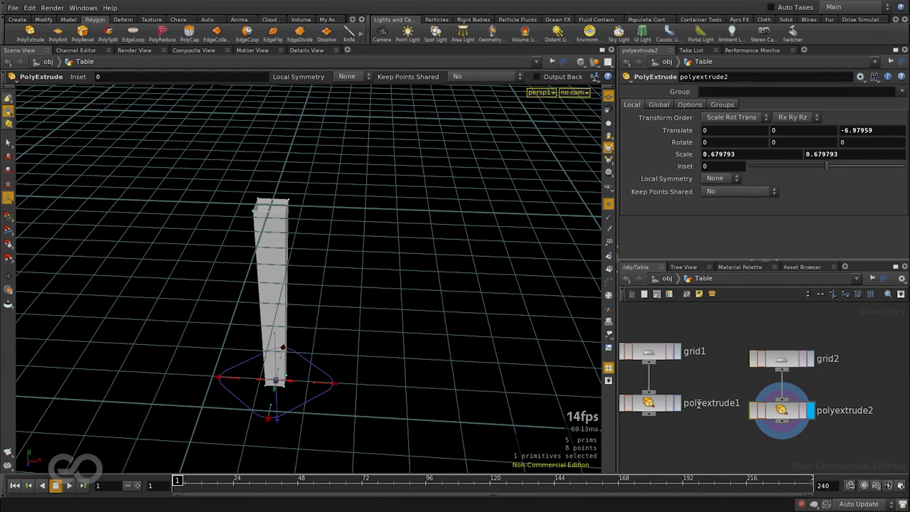
- Name the nodes Top_base, Thickness, leg and height_taper
double_click(692, 351)
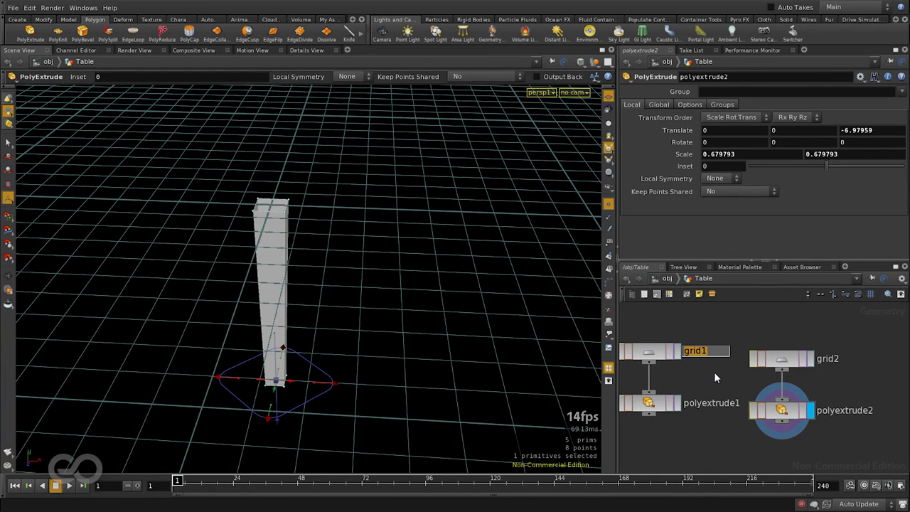
text(Top_base)
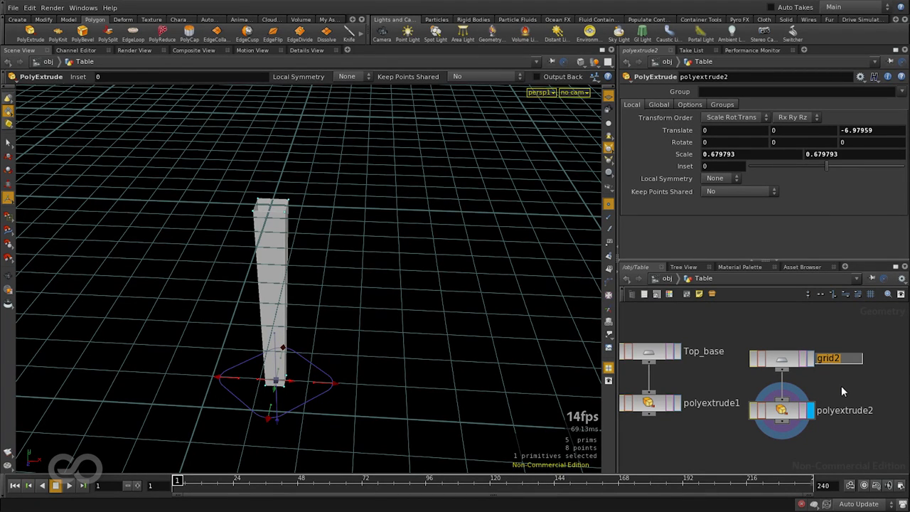
text(leg)
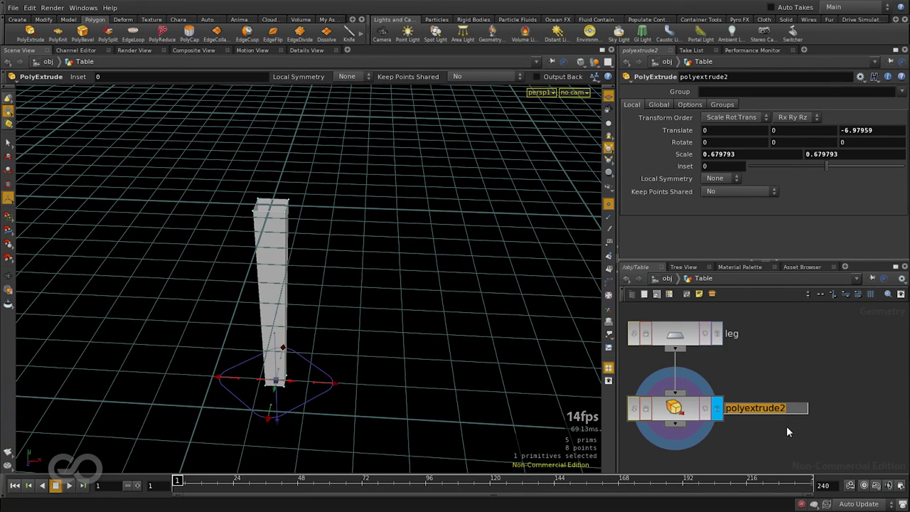
text(height_taper)
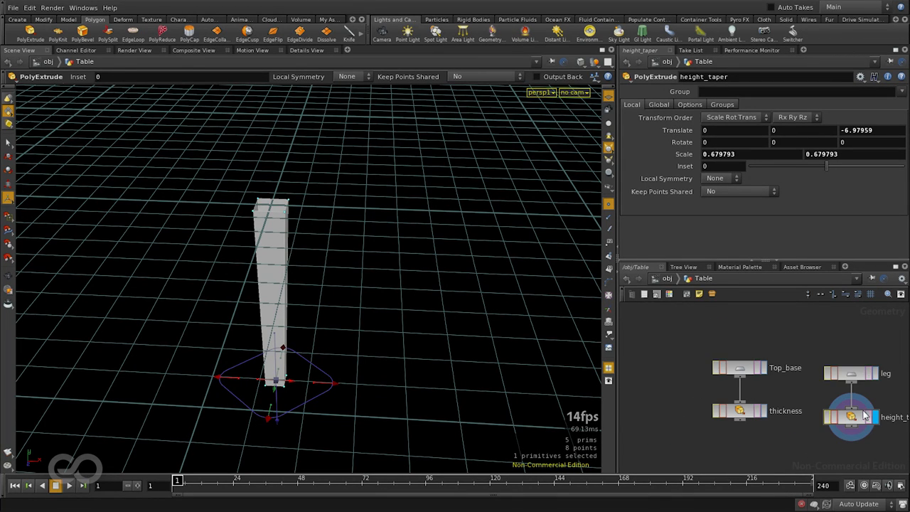
mouse_move(768, 420)
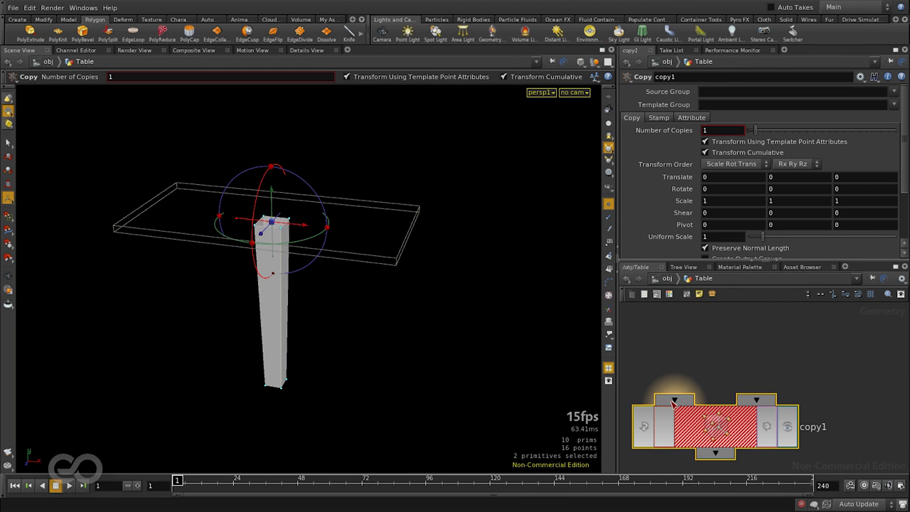
mouse_move(661, 404)
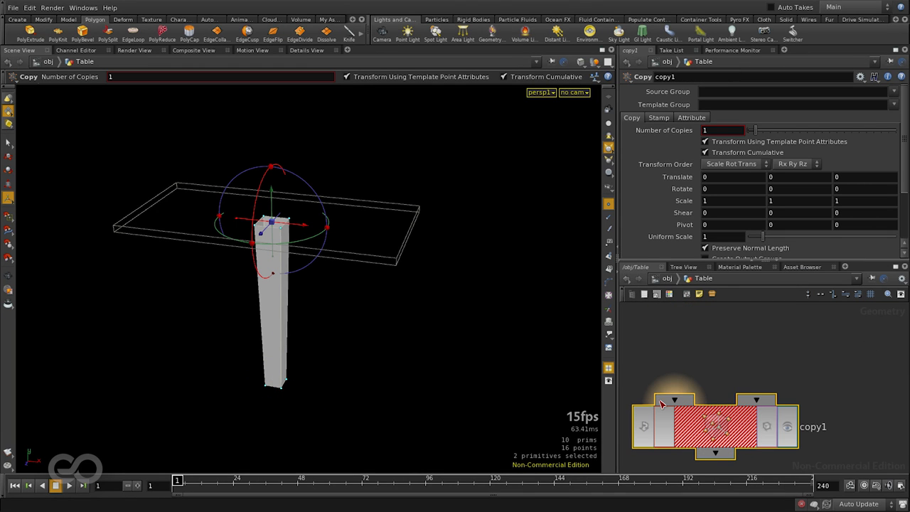
mouse_move(674, 401)
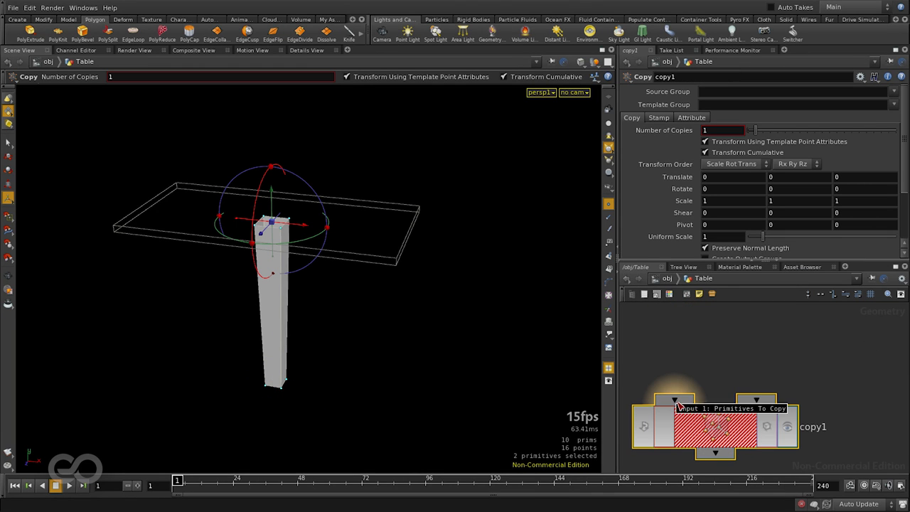
mouse_move(748, 399)
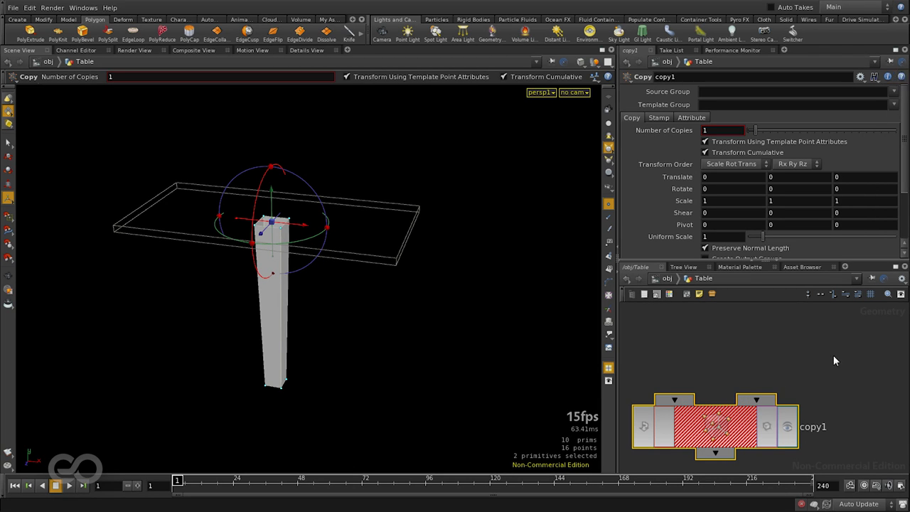
mouse_move(671, 400)
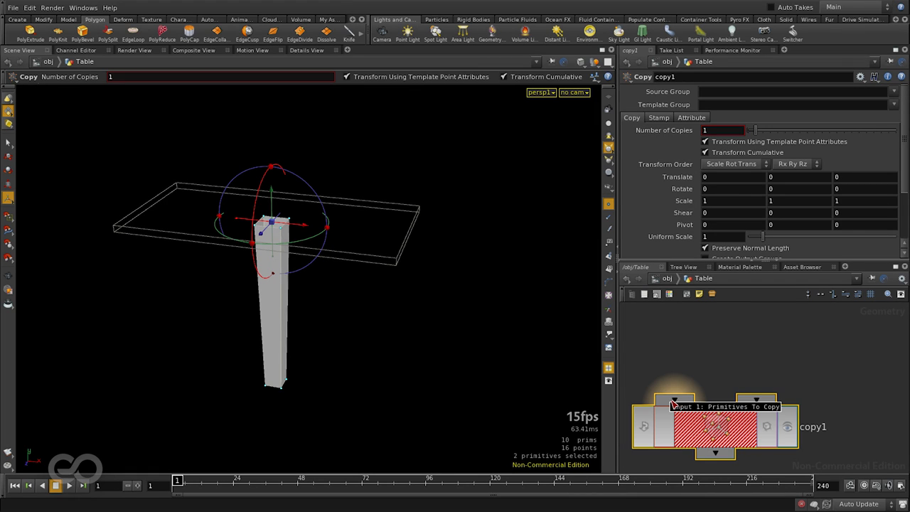
mouse_move(771, 400)
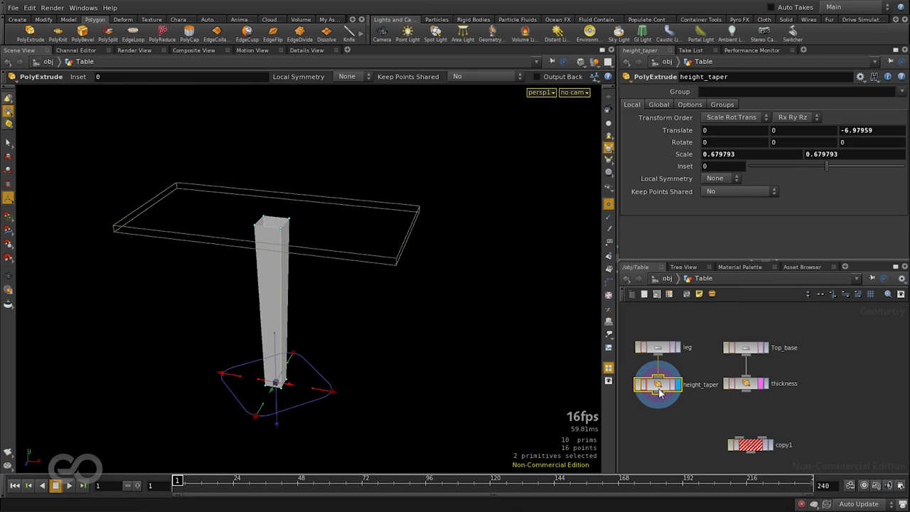
mouse_move(768, 357)
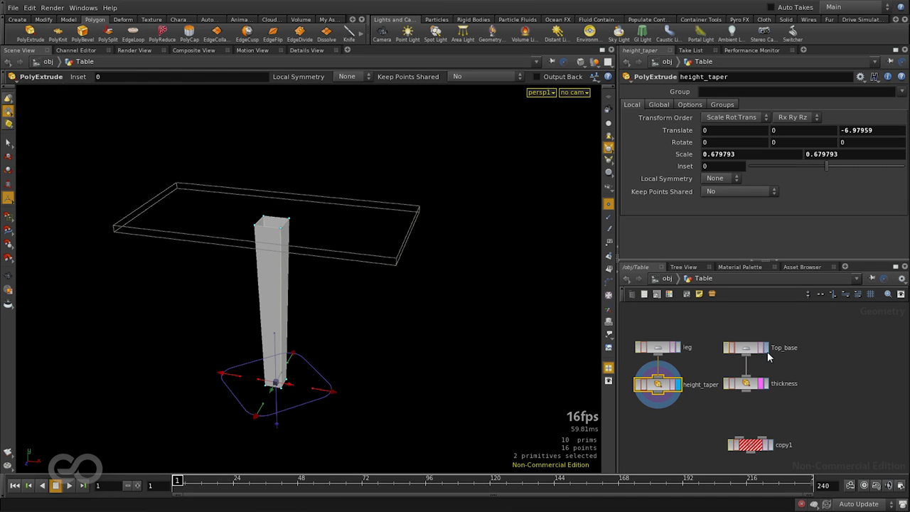
- Wire Top_base into copy1's template input and display the copied legs
click(745, 347)
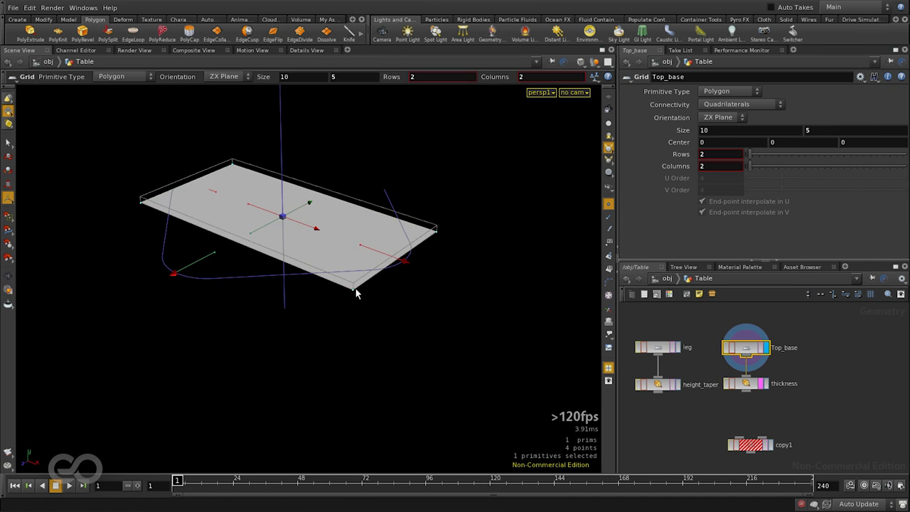
mouse_move(140, 205)
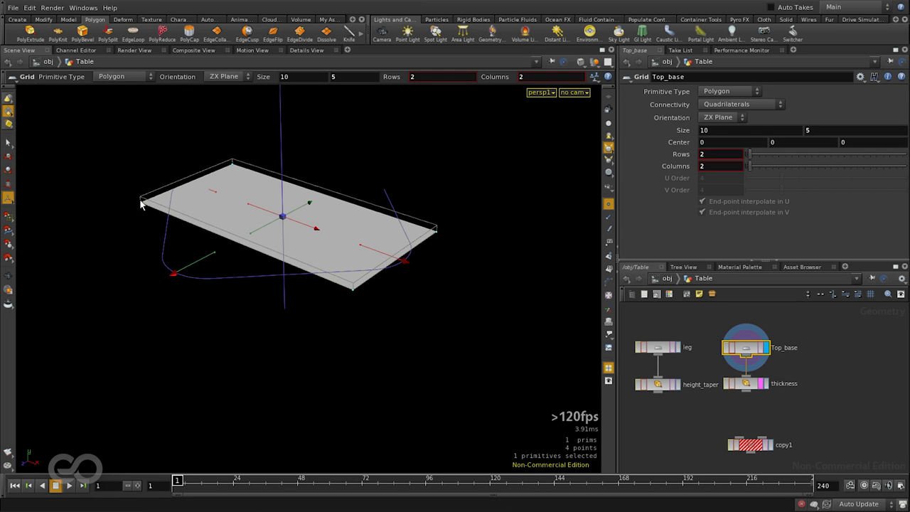
mouse_move(356, 294)
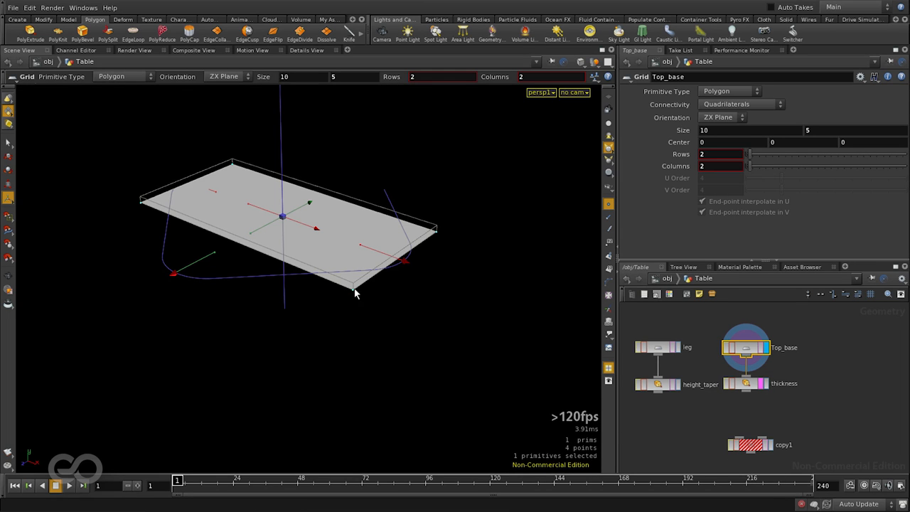
mouse_move(657, 357)
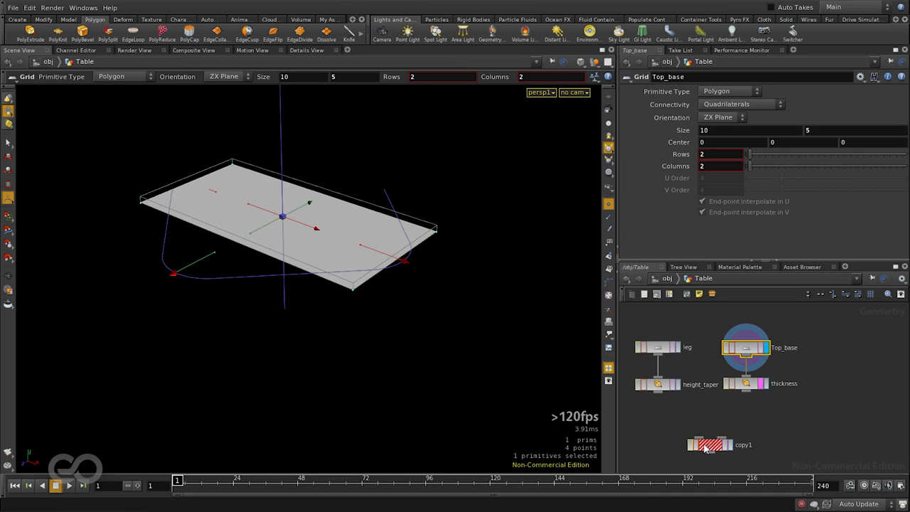
drag(657, 395, 700, 433)
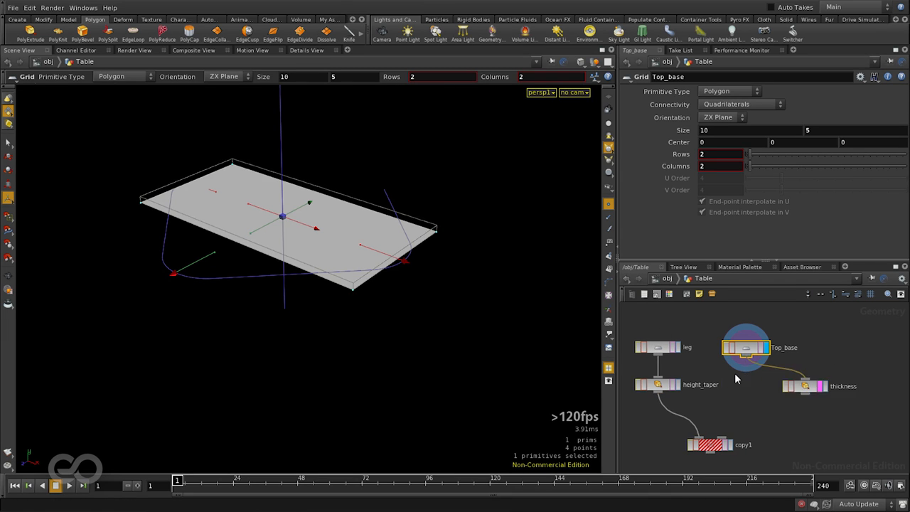
click(805, 387)
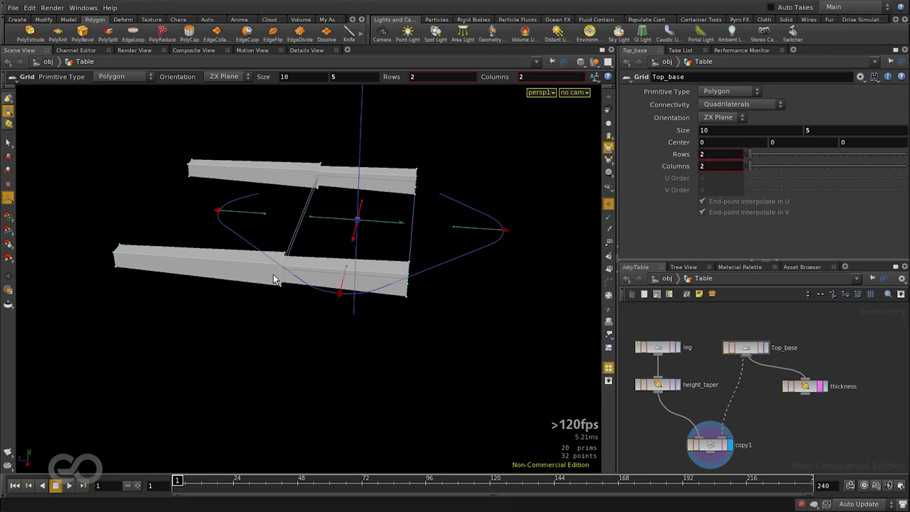
mouse_move(94, 285)
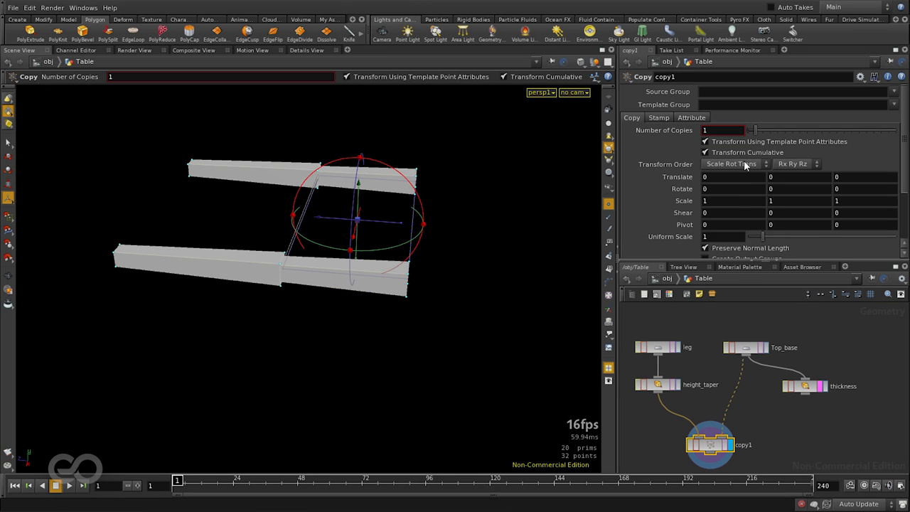
mouse_move(801, 145)
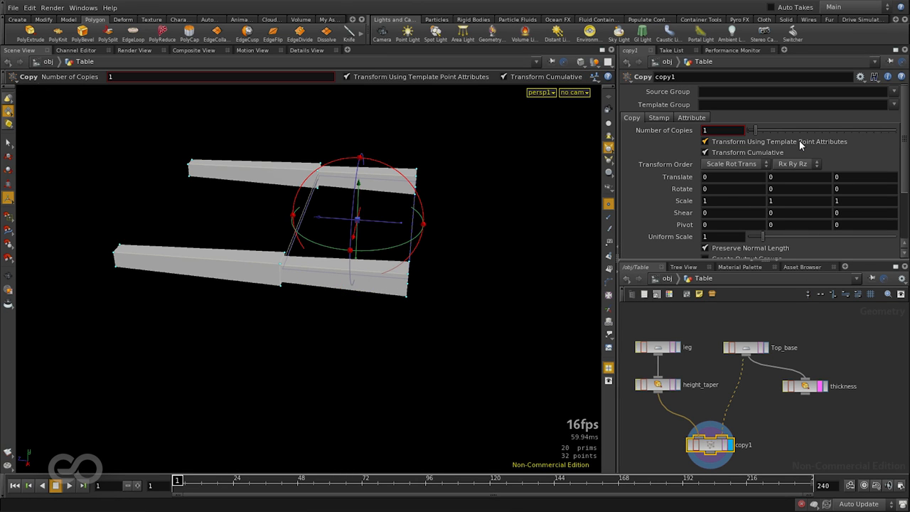
mouse_move(799, 142)
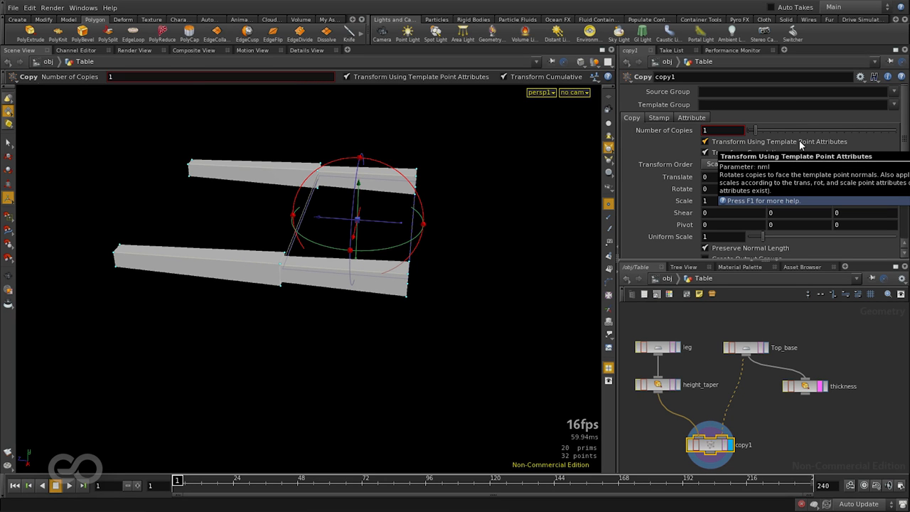
- Turn off Transform Using Template Point Attributes on copy1 so the legs stand upright
click(705, 142)
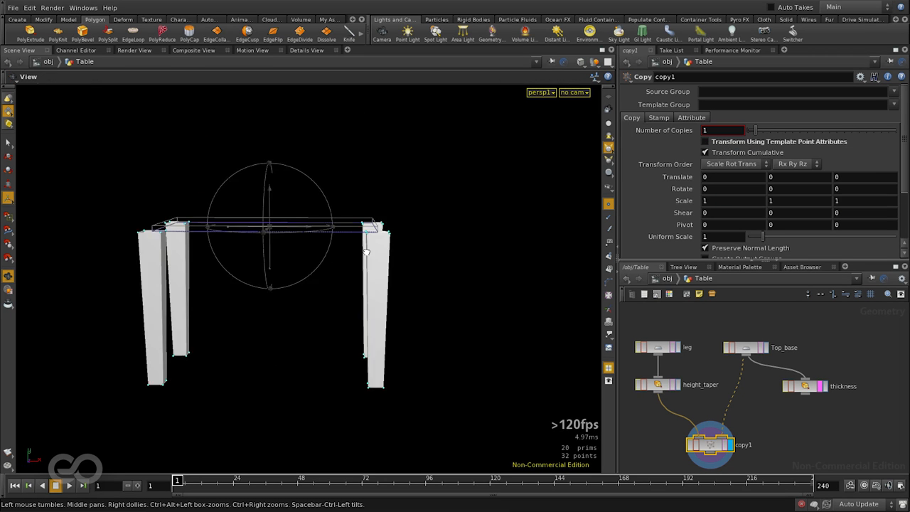
drag(367, 253, 441, 335)
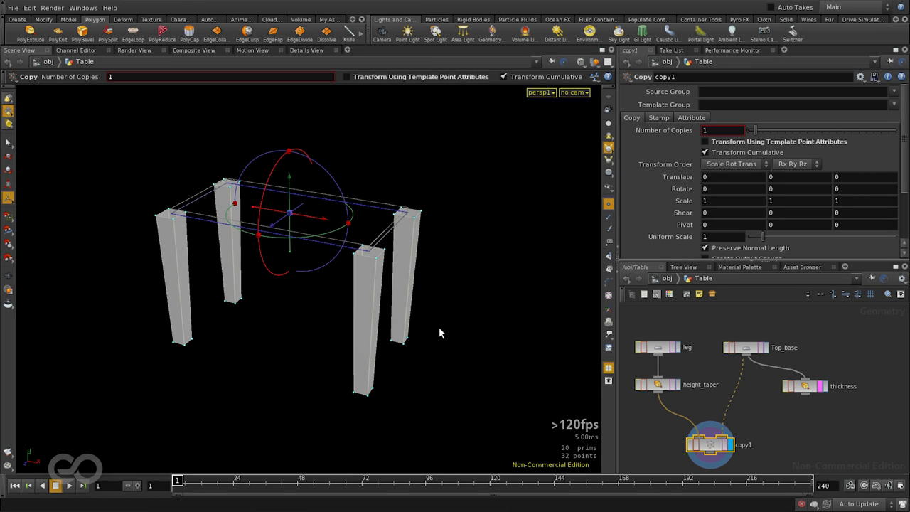
click(745, 347)
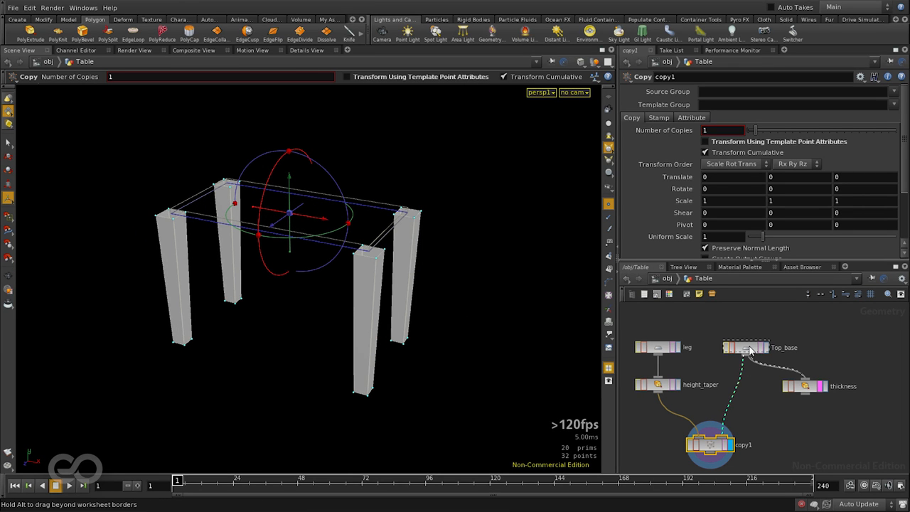
click(743, 344)
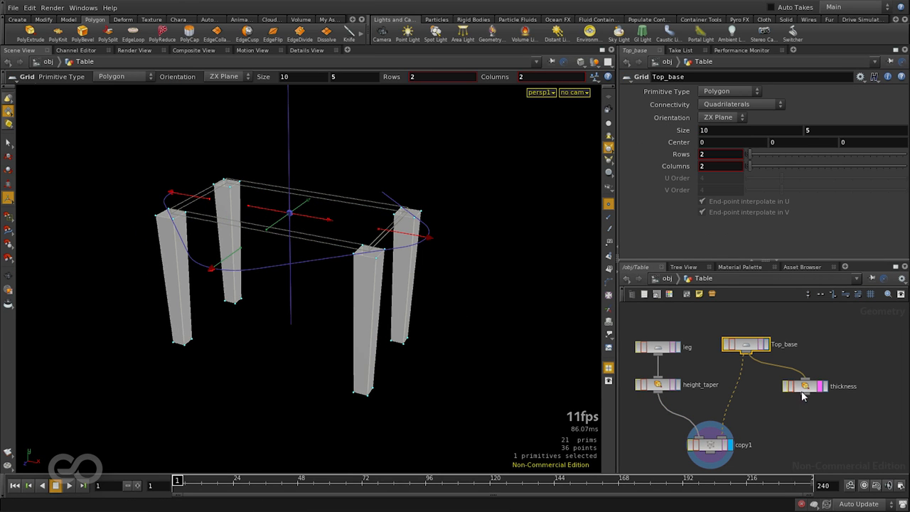
mouse_move(805, 398)
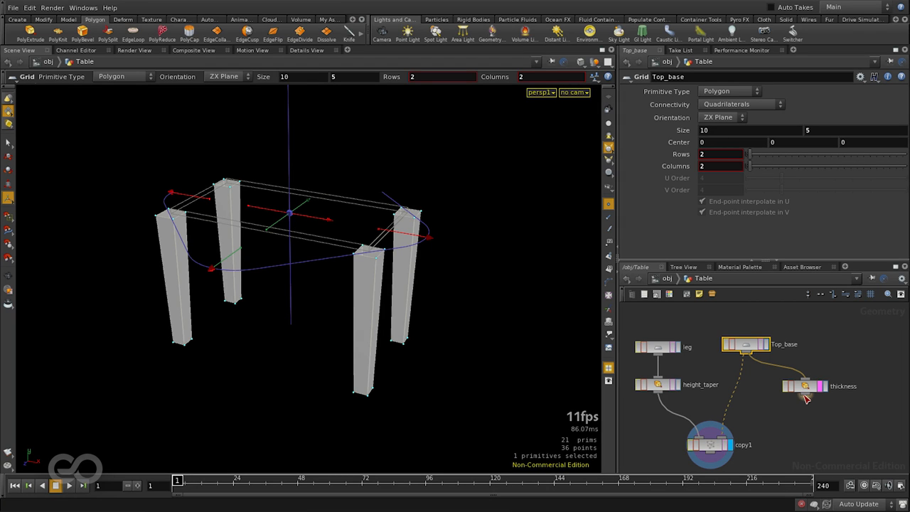
mouse_move(827, 395)
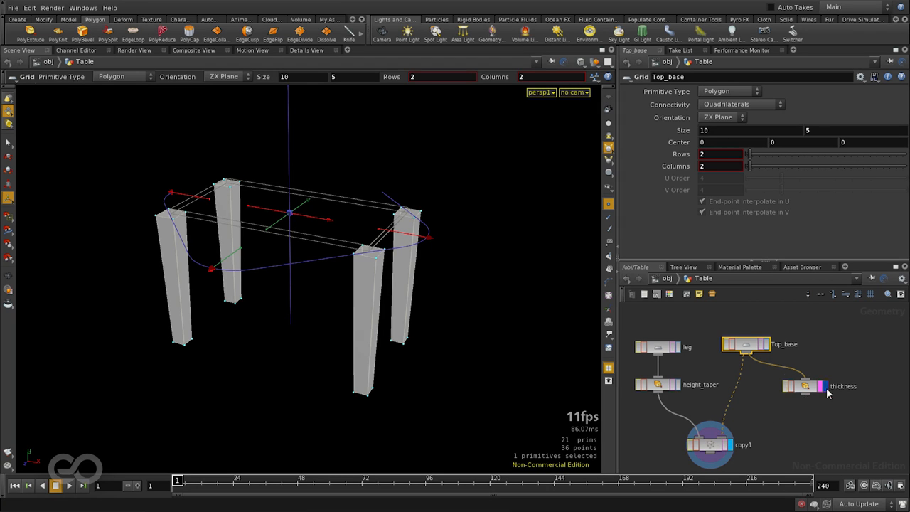
click(802, 386)
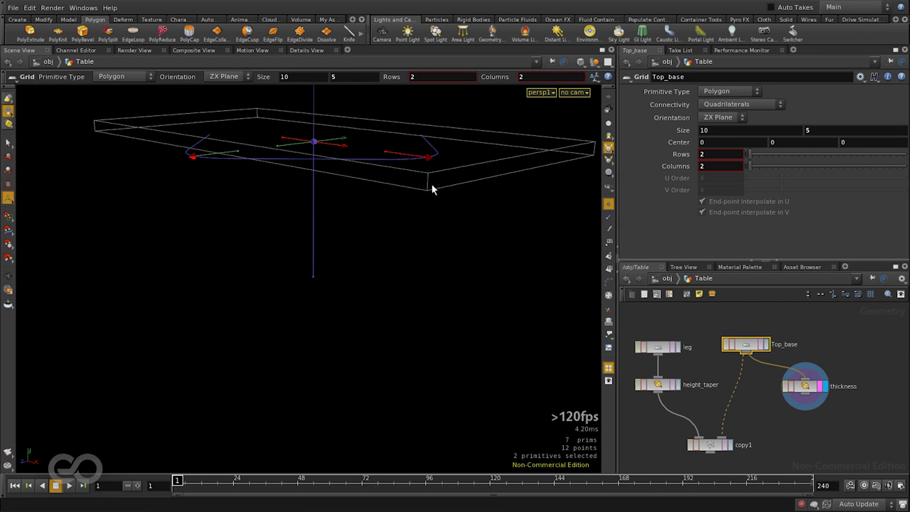
mouse_move(613, 92)
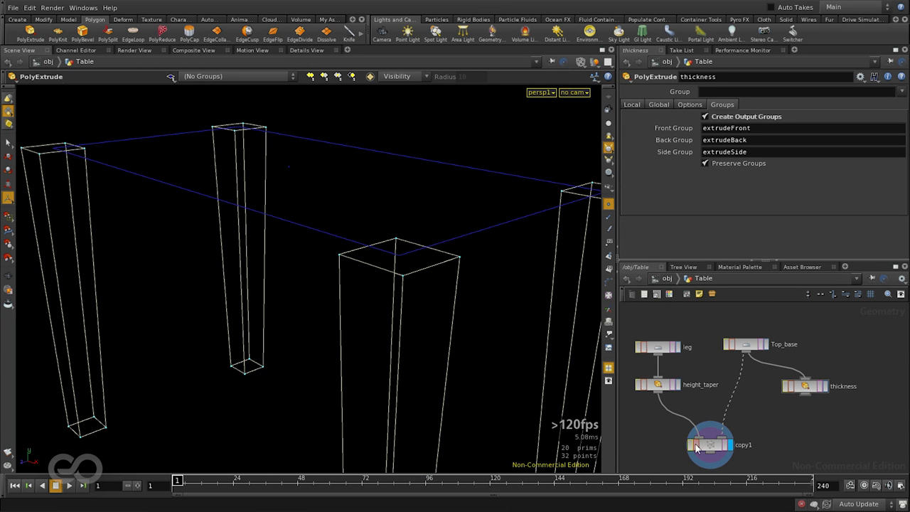
click(711, 446)
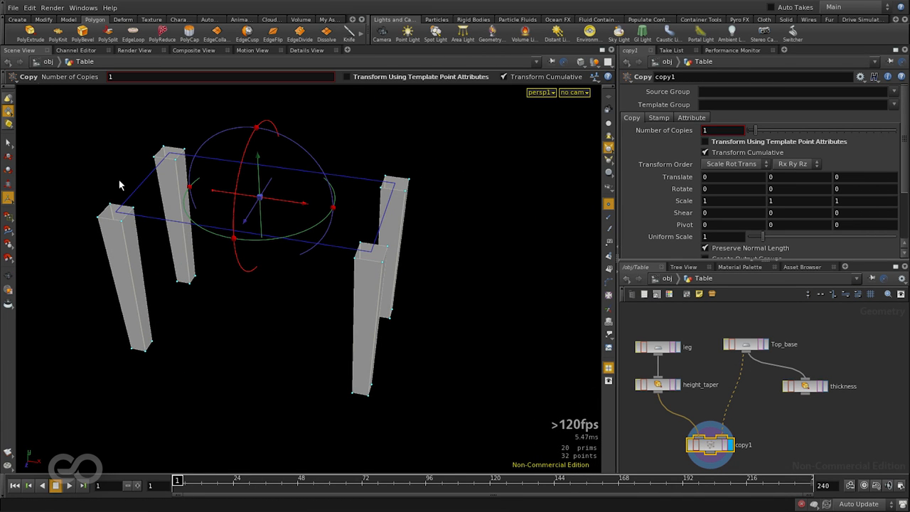
mouse_move(791, 443)
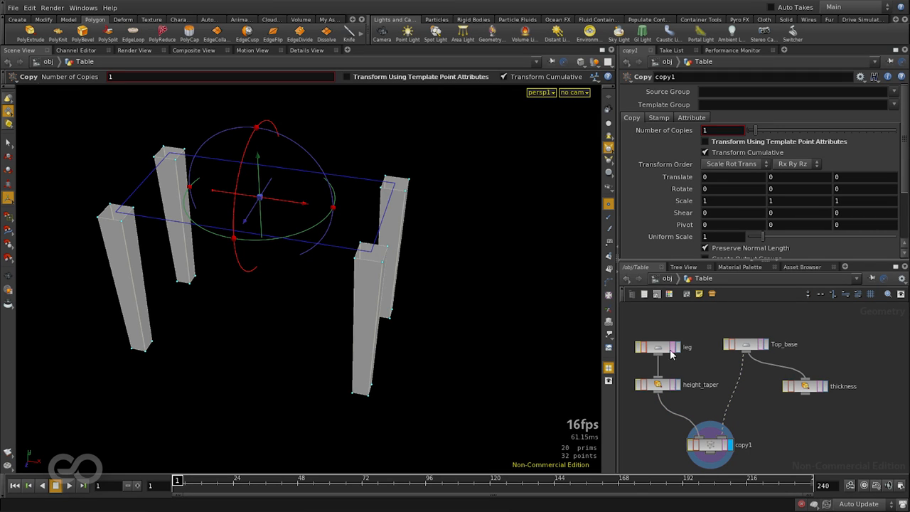
mouse_move(694, 391)
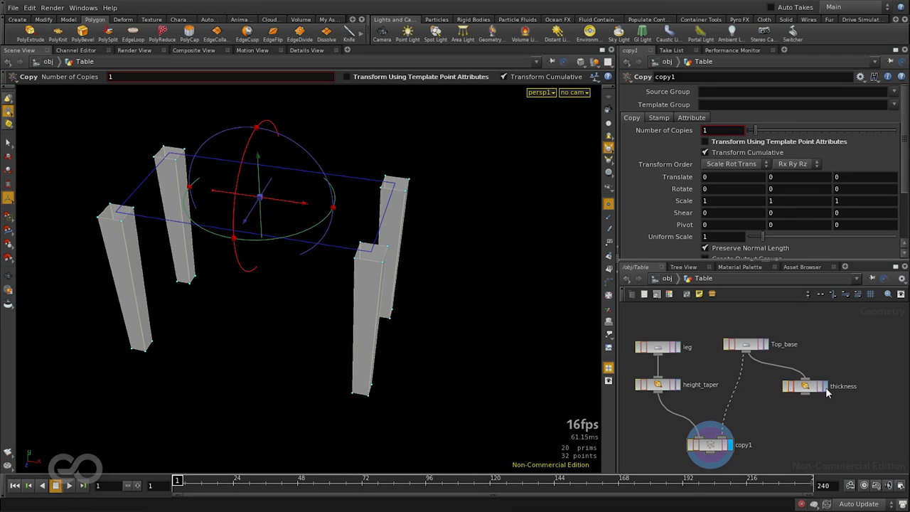
click(750, 343)
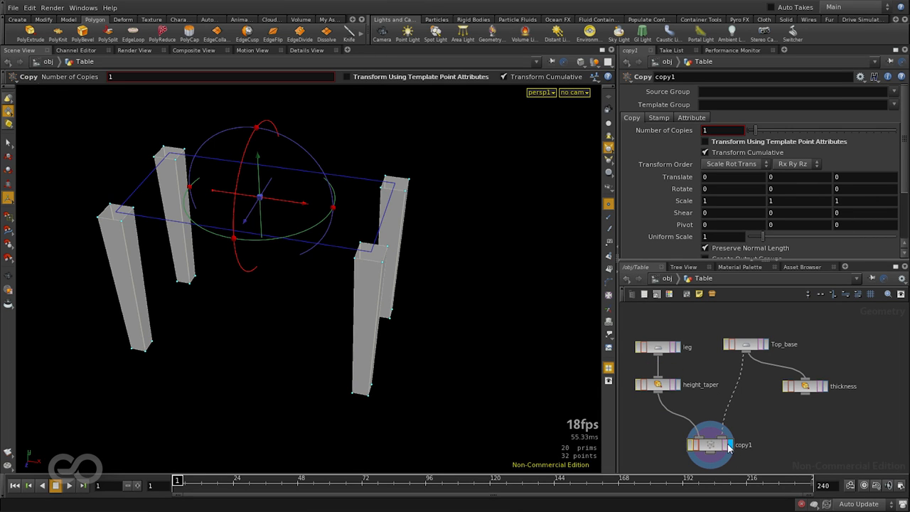
mouse_move(821, 407)
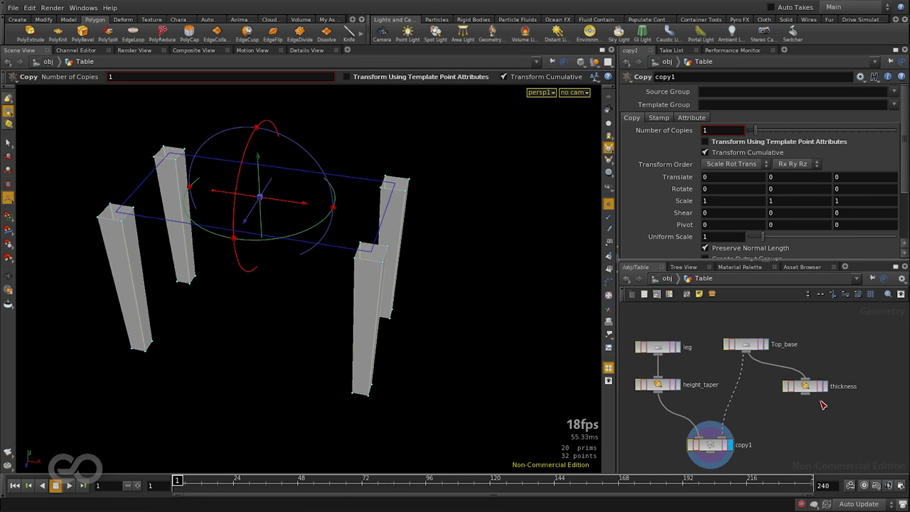
click(807, 387)
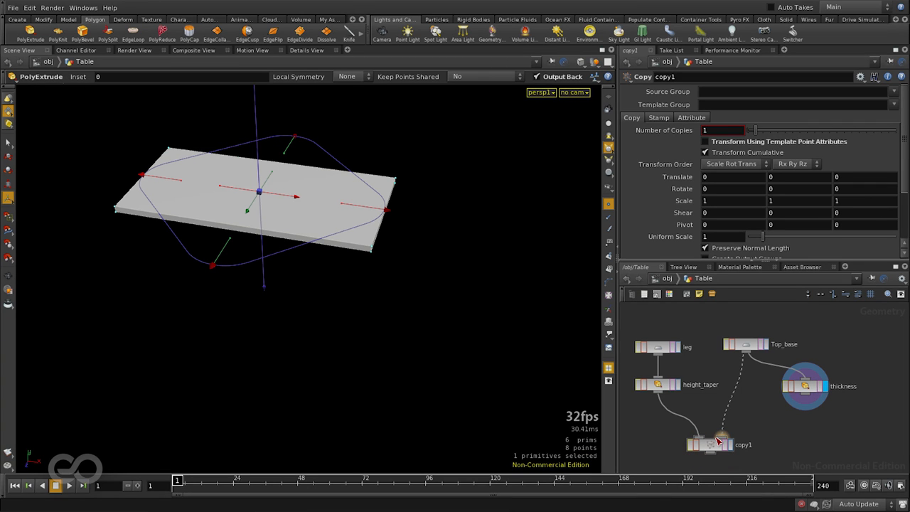
mouse_move(719, 429)
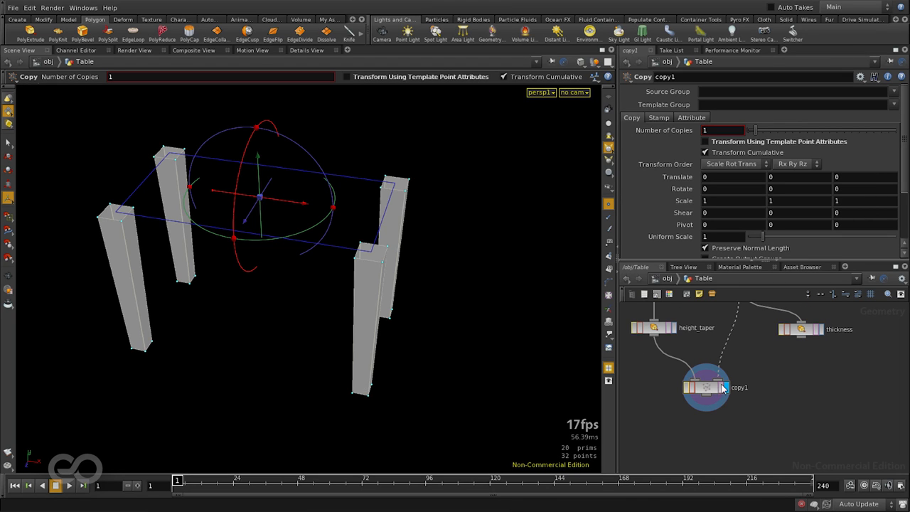
mouse_move(803, 341)
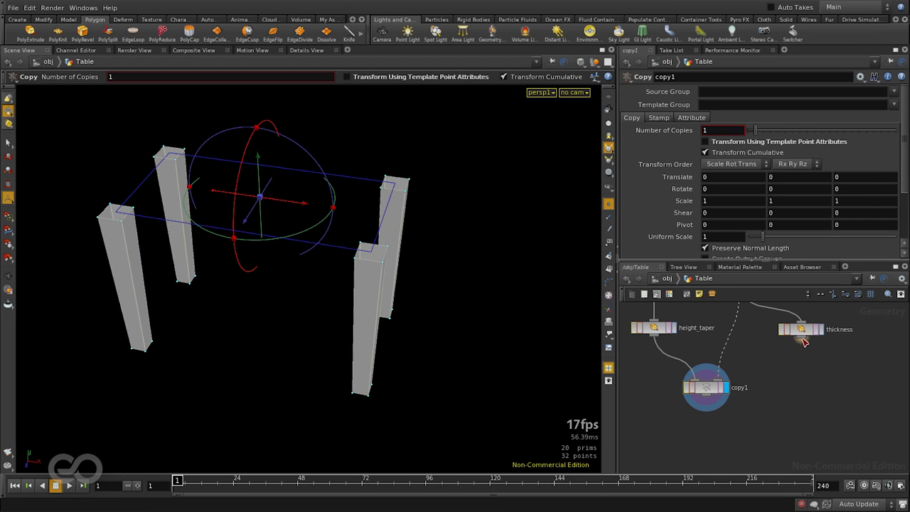
mouse_move(759, 435)
text(Merge)
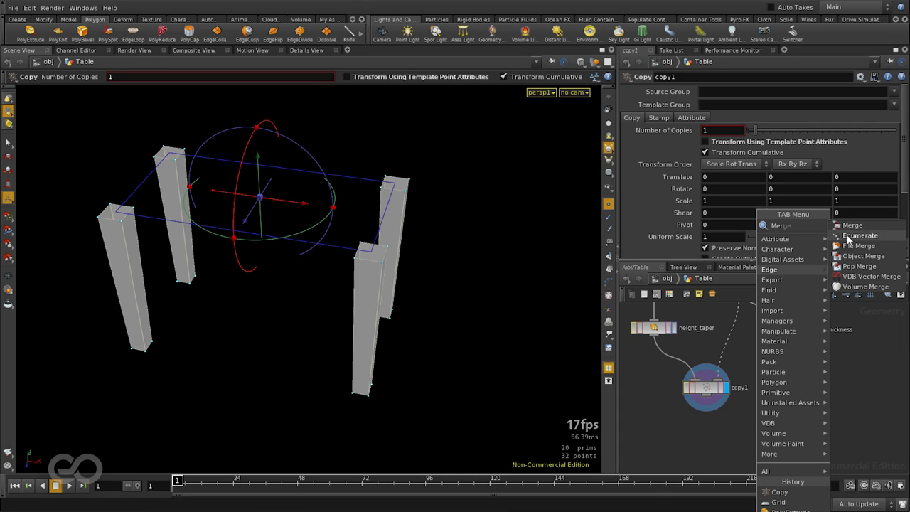
- Add merge1 combining copy1's legs with the Thickness slab and display it
click(850, 225)
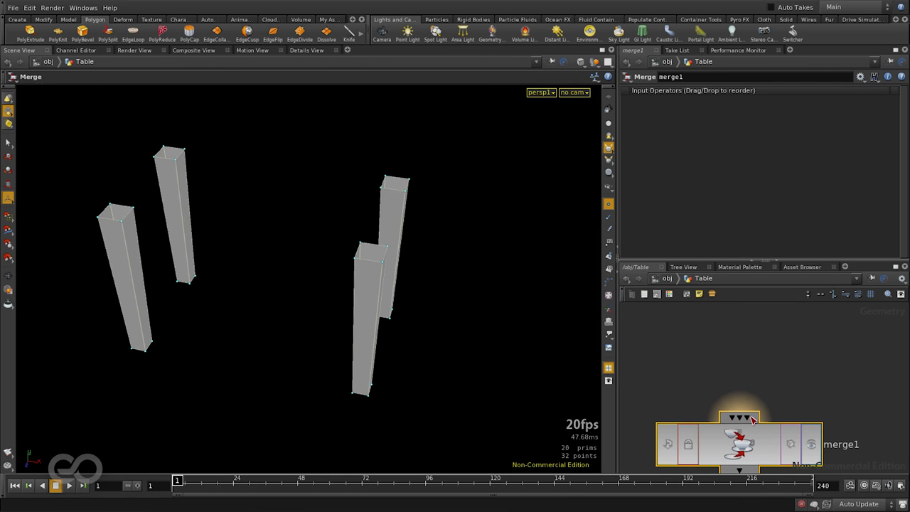
mouse_move(735, 386)
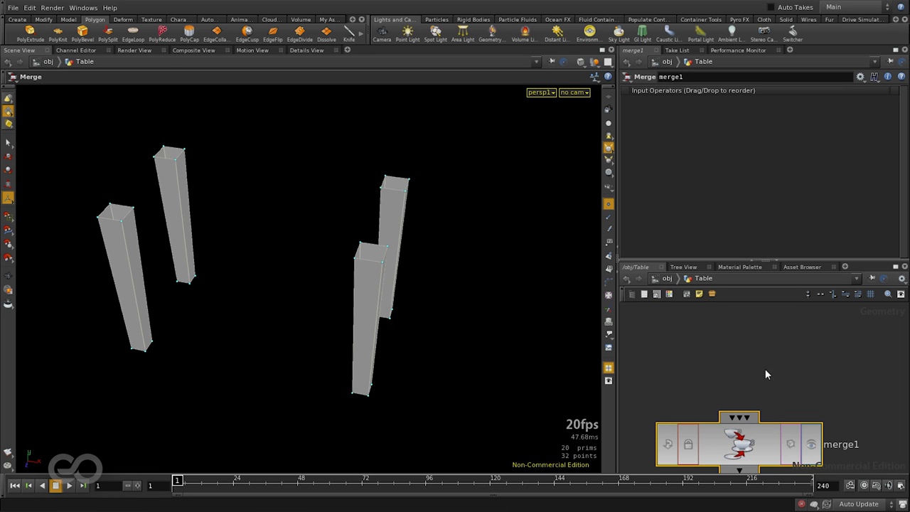
mouse_move(676, 359)
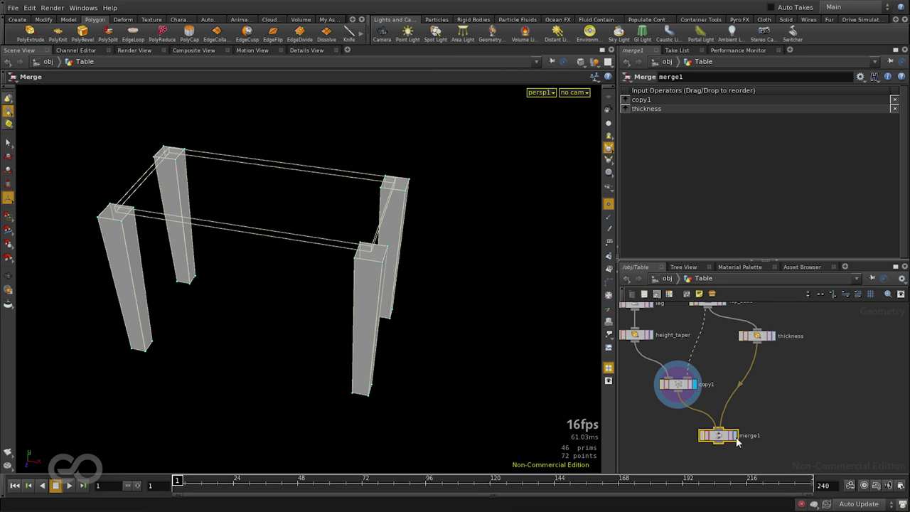
click(715, 435)
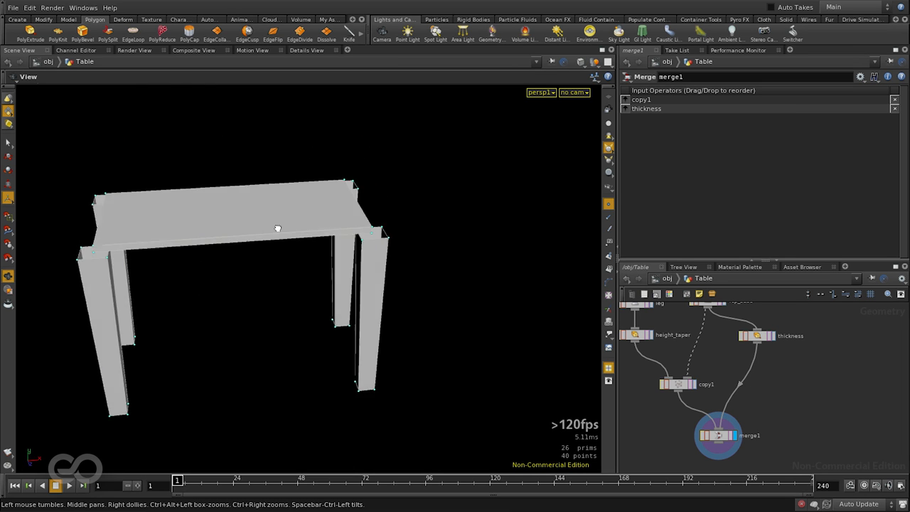
drag(278, 227, 210, 240)
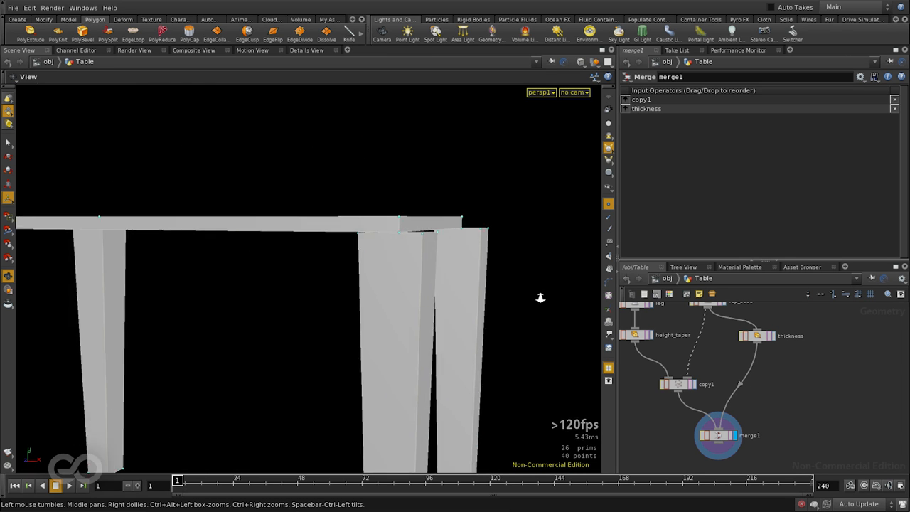
drag(540, 297, 390, 334)
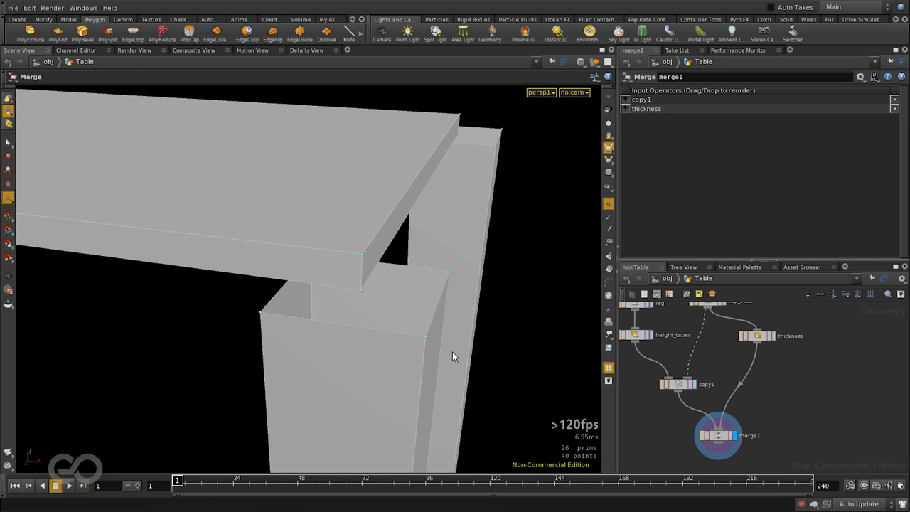
drag(455, 348, 491, 348)
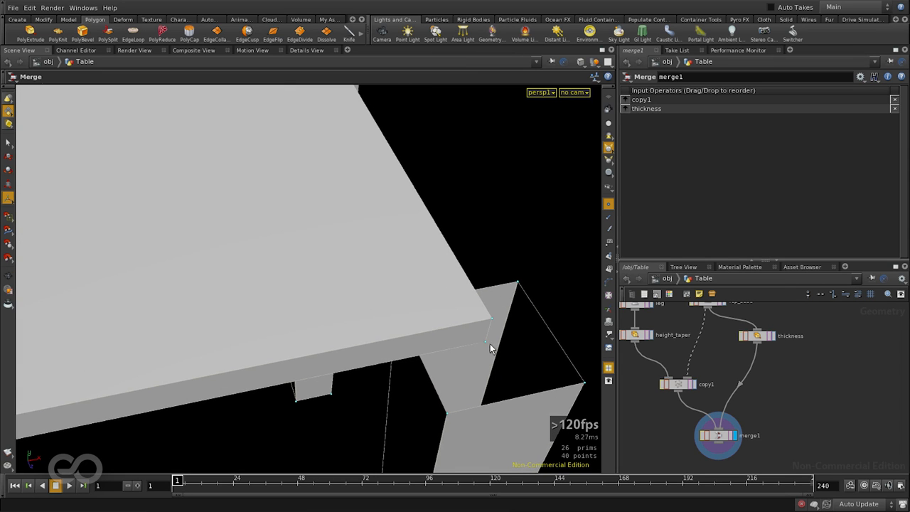
mouse_move(469, 341)
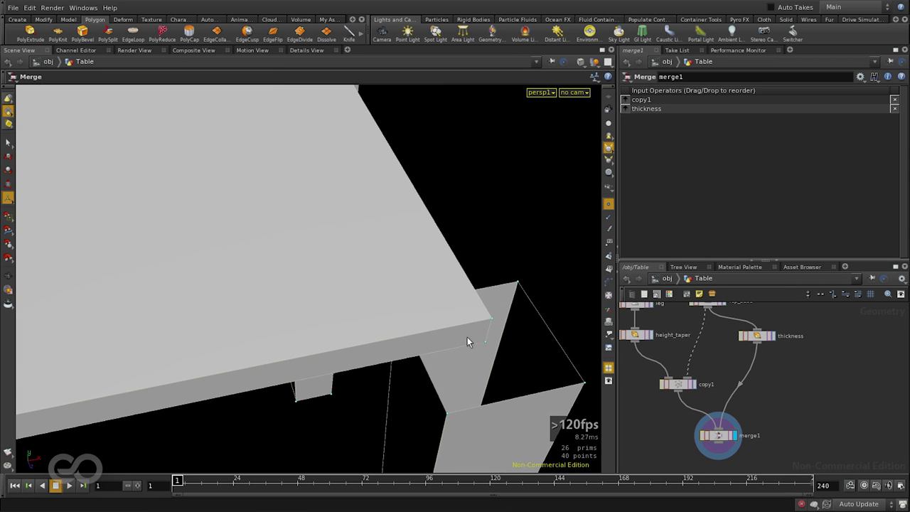
mouse_move(365, 287)
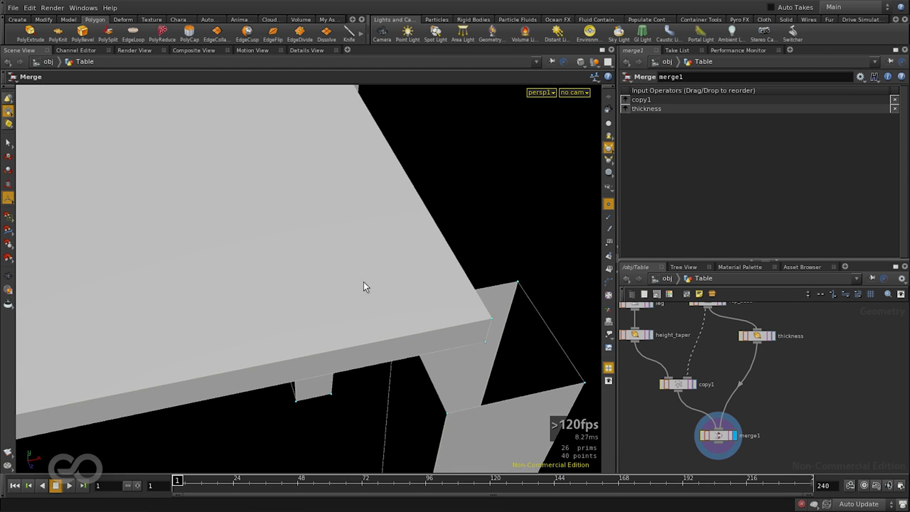
drag(367, 287, 411, 316)
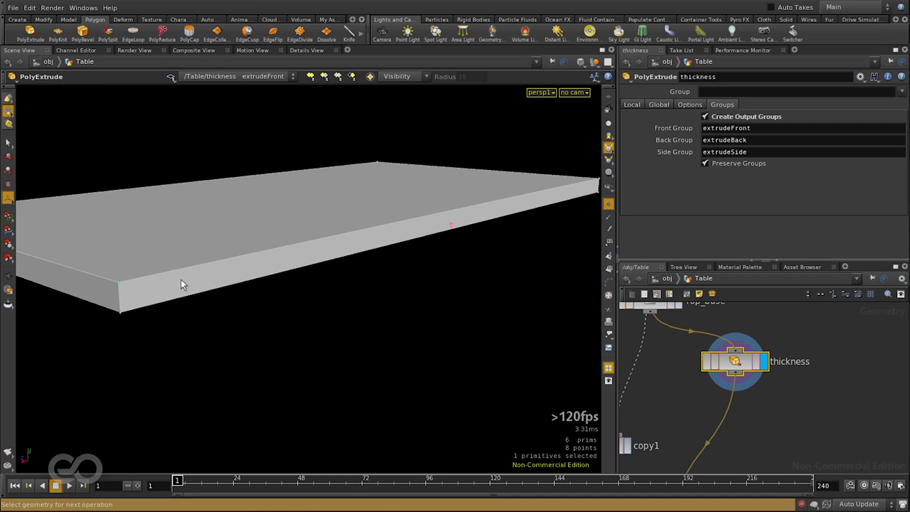
mouse_move(259, 270)
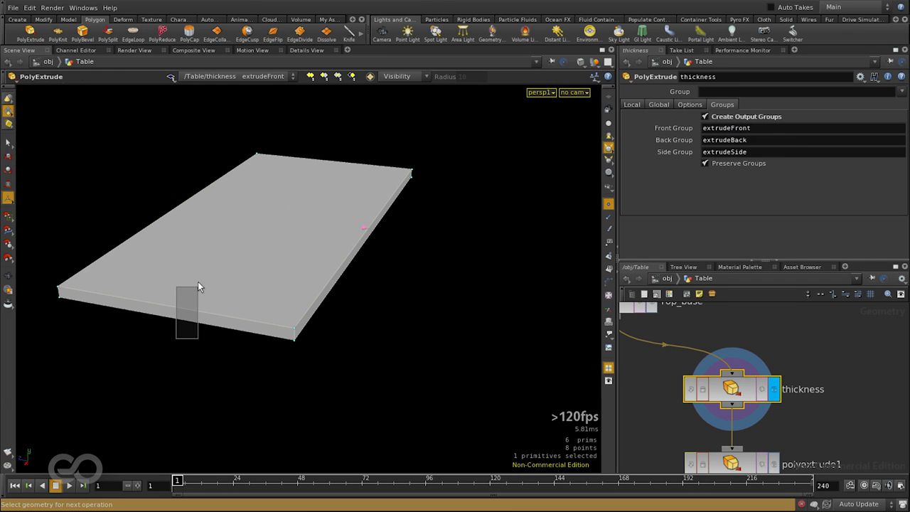
- Orbit the viewport to inspect the tabletop slab from below
drag(199, 285, 270, 138)
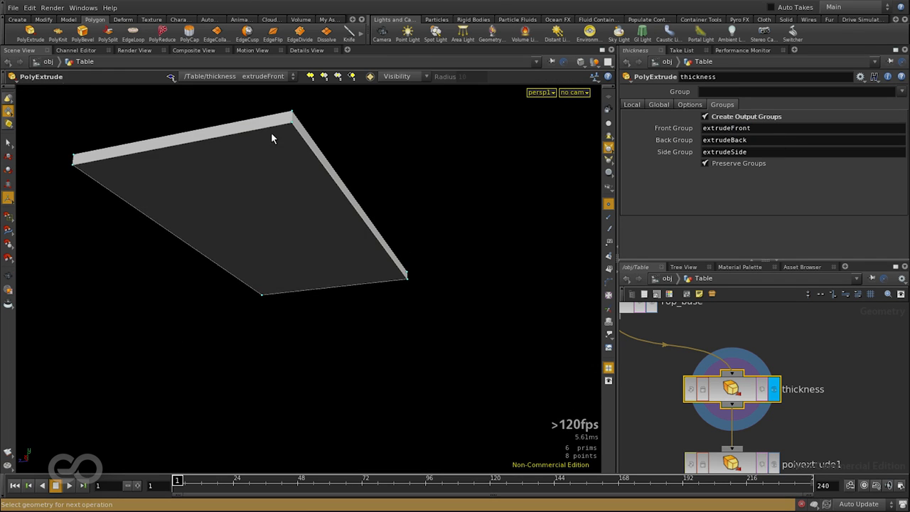
mouse_move(327, 146)
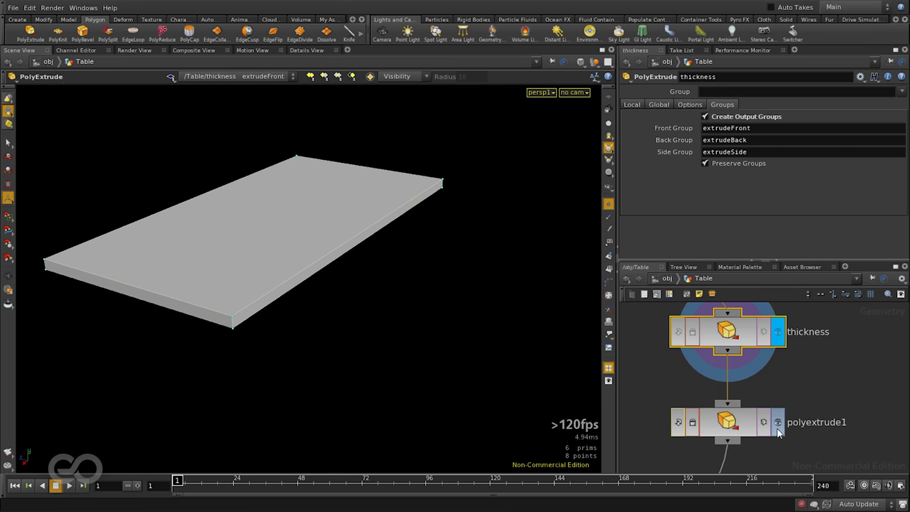
- Limit polyextrude1 to the extrudeSide group and set Keep Points Shared to Use Normals
click(725, 420)
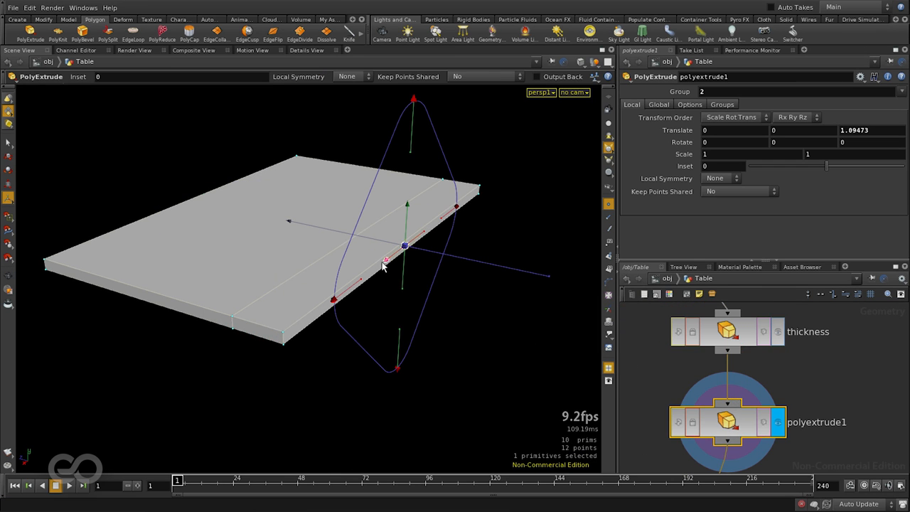
mouse_move(161, 352)
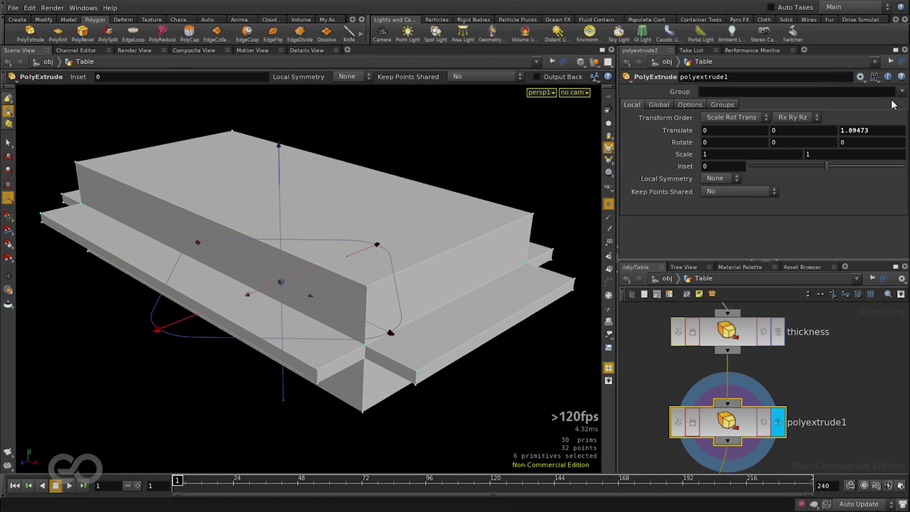
click(901, 91)
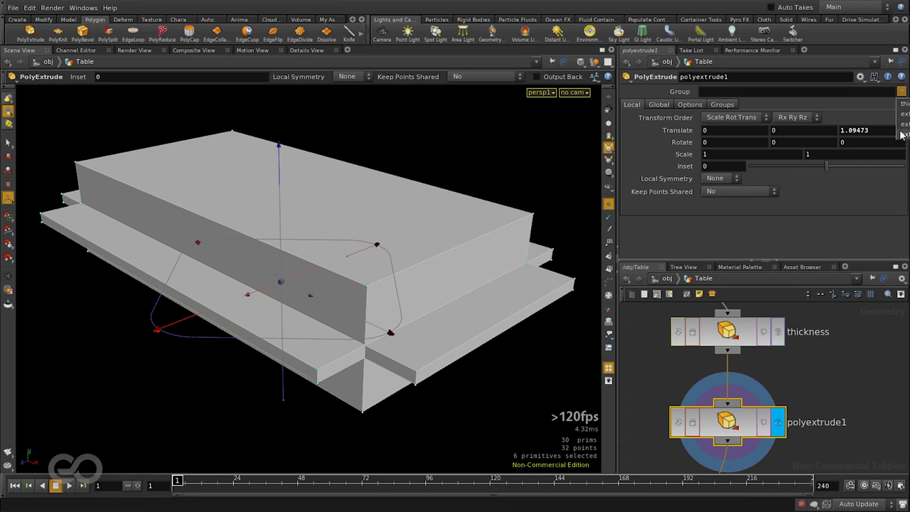
mouse_move(902, 131)
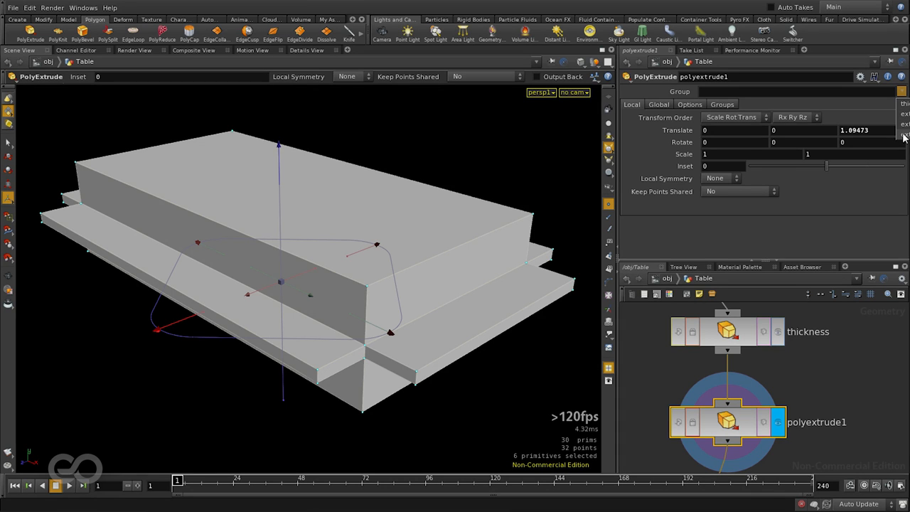
text(extrudeSide)
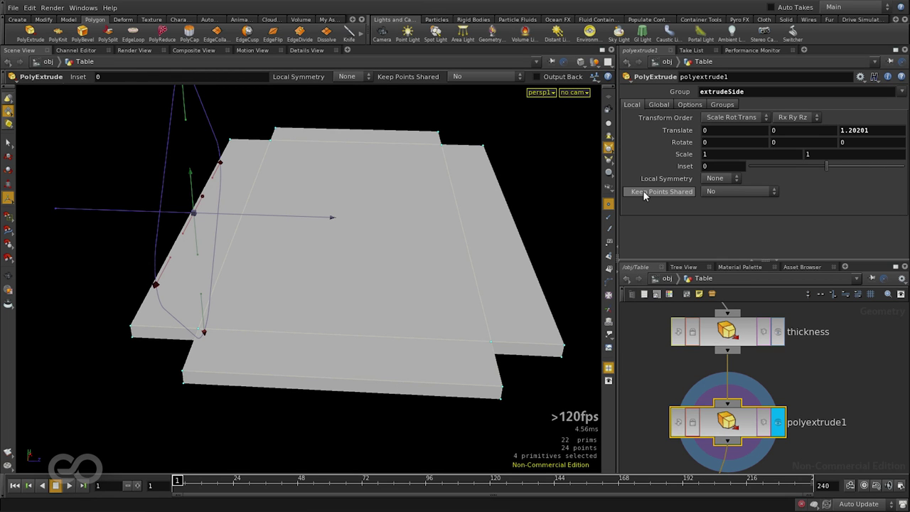
click(739, 191)
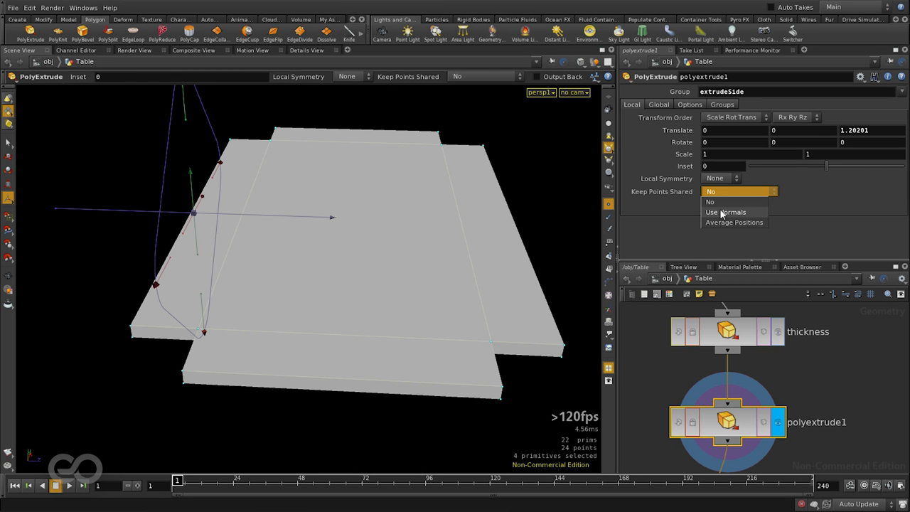
click(728, 212)
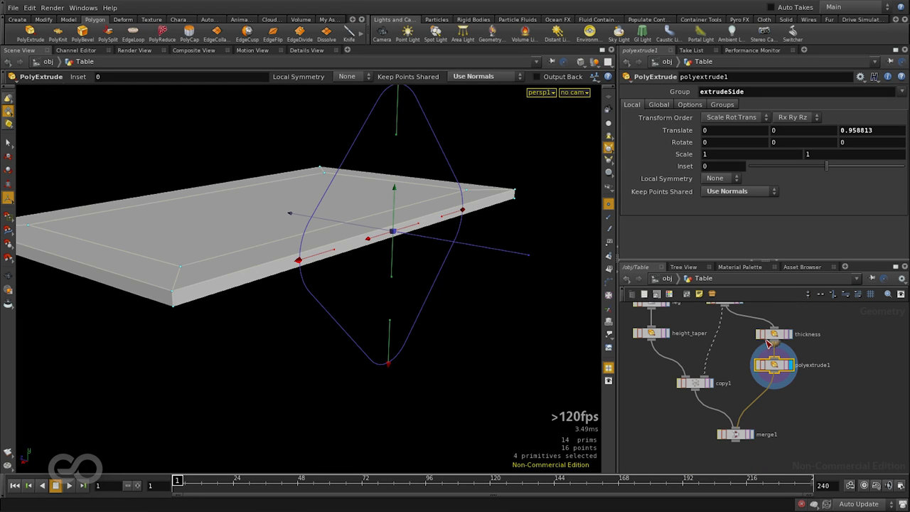
mouse_move(738, 441)
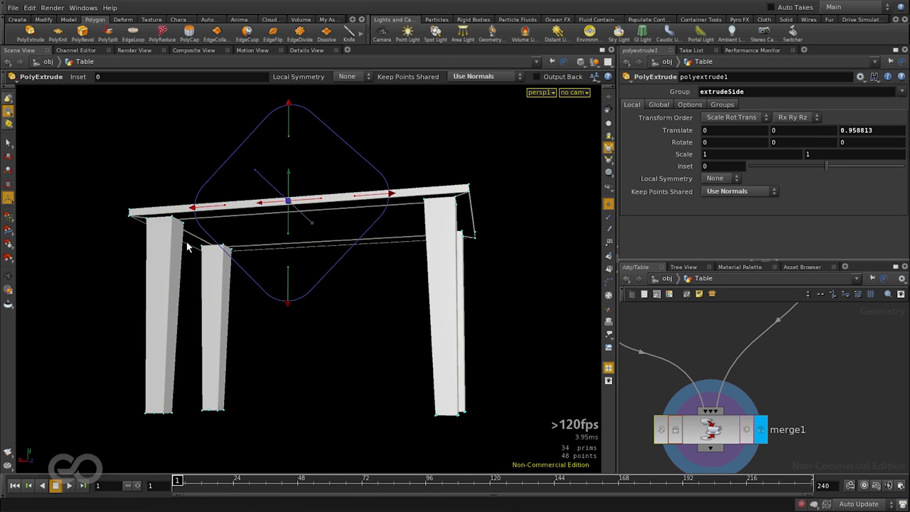
mouse_move(171, 245)
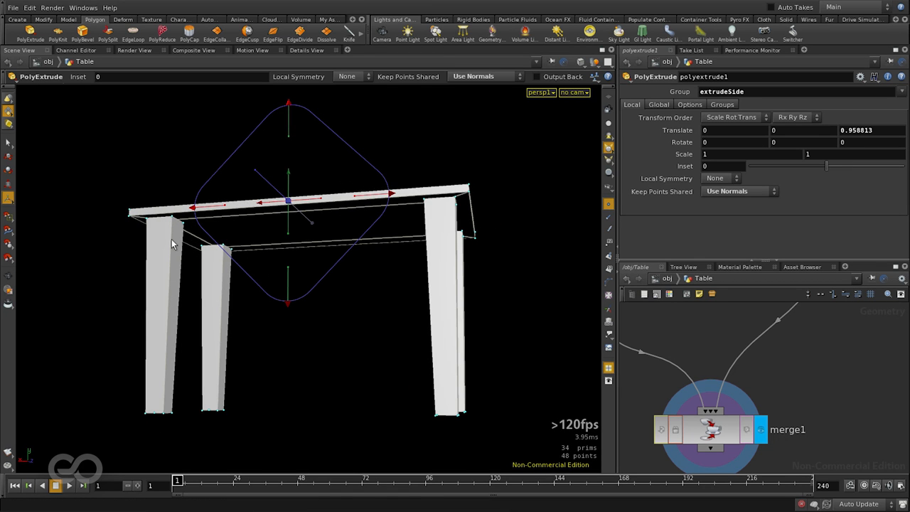
mouse_move(677, 343)
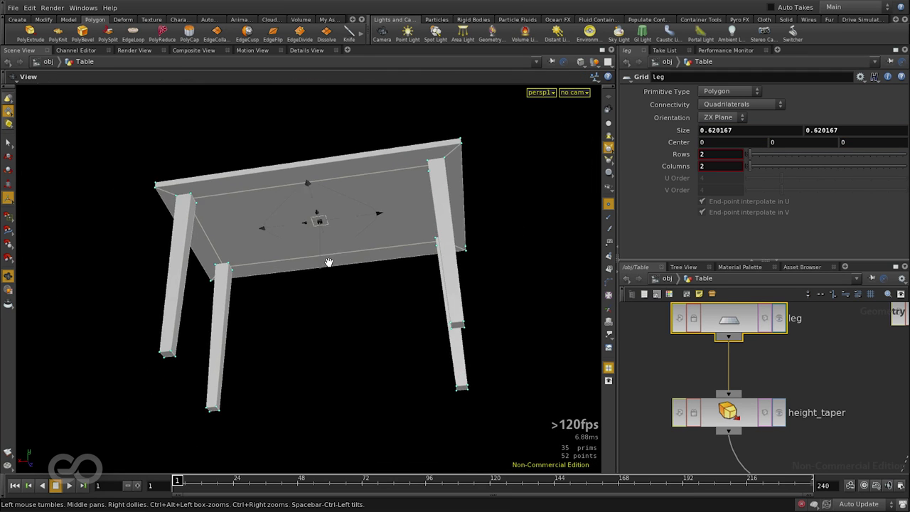
- Orbit beneath the finished table and back upright to review the legs at its corners
drag(328, 262, 321, 347)
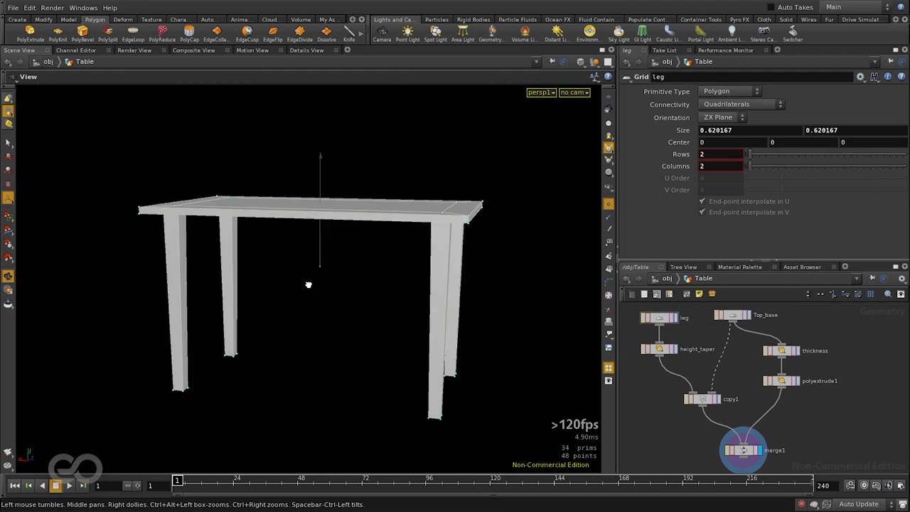
drag(308, 285, 387, 299)
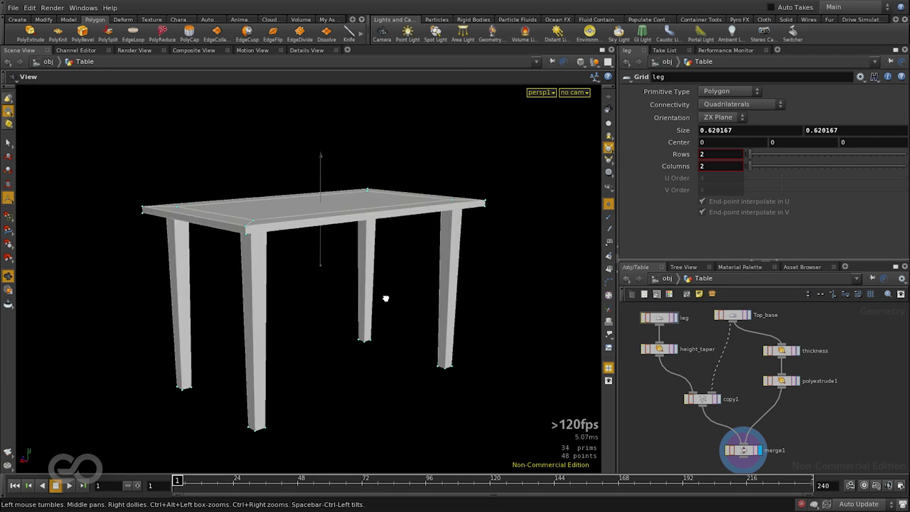